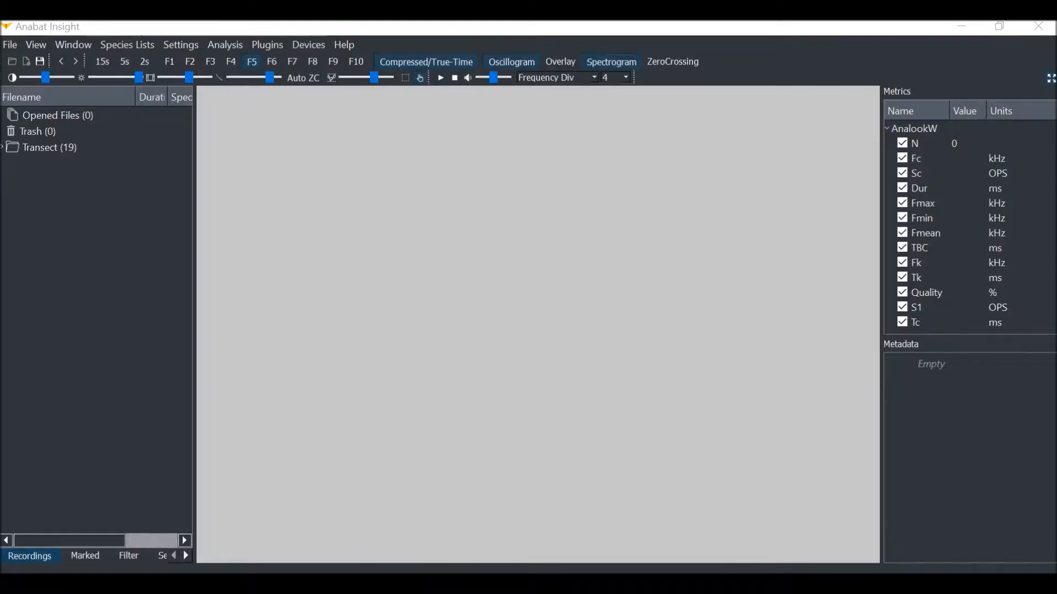
mouse_move(287, 367)
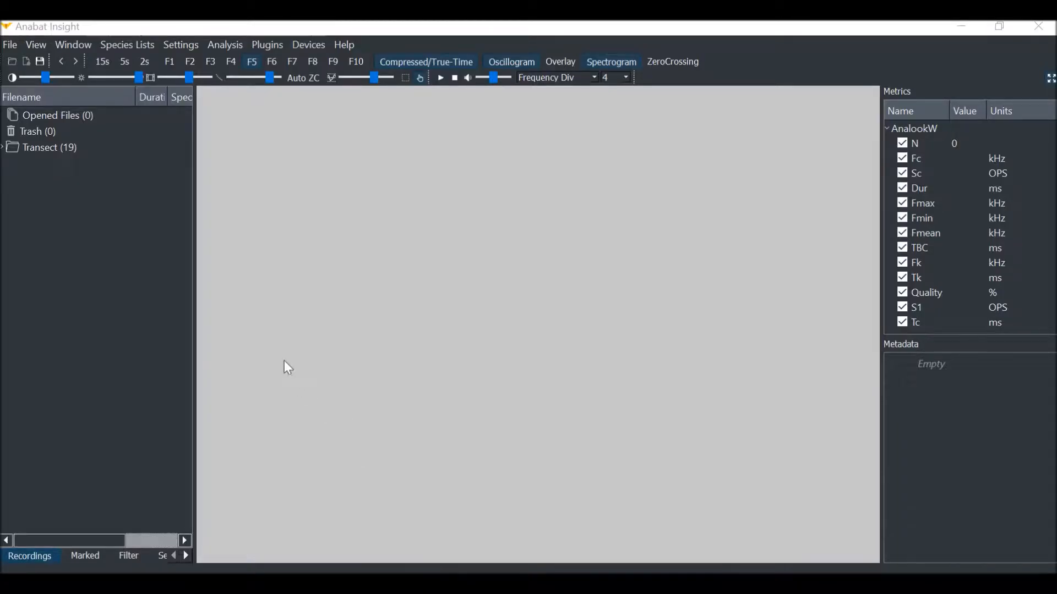
mouse_move(79, 189)
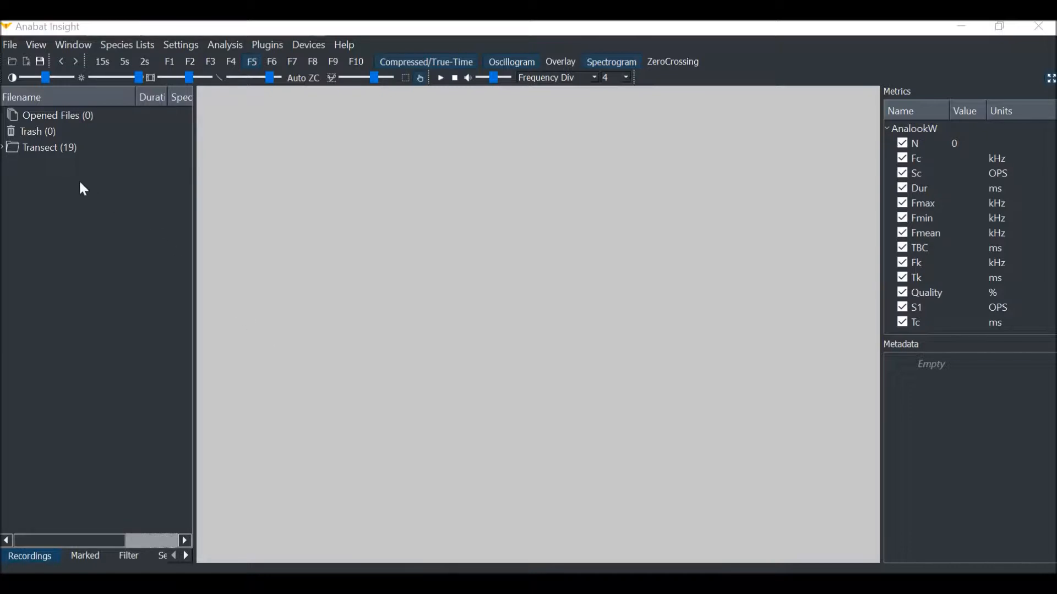
mouse_move(5, 152)
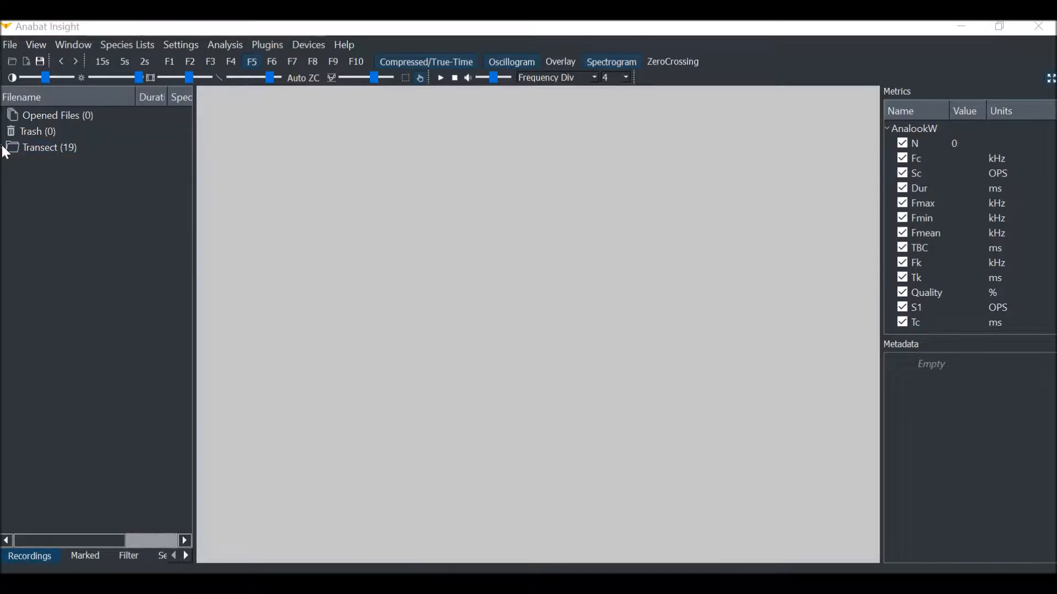
Expand the Transect (19) folder to list its nineteen bat recordings
click(11, 148)
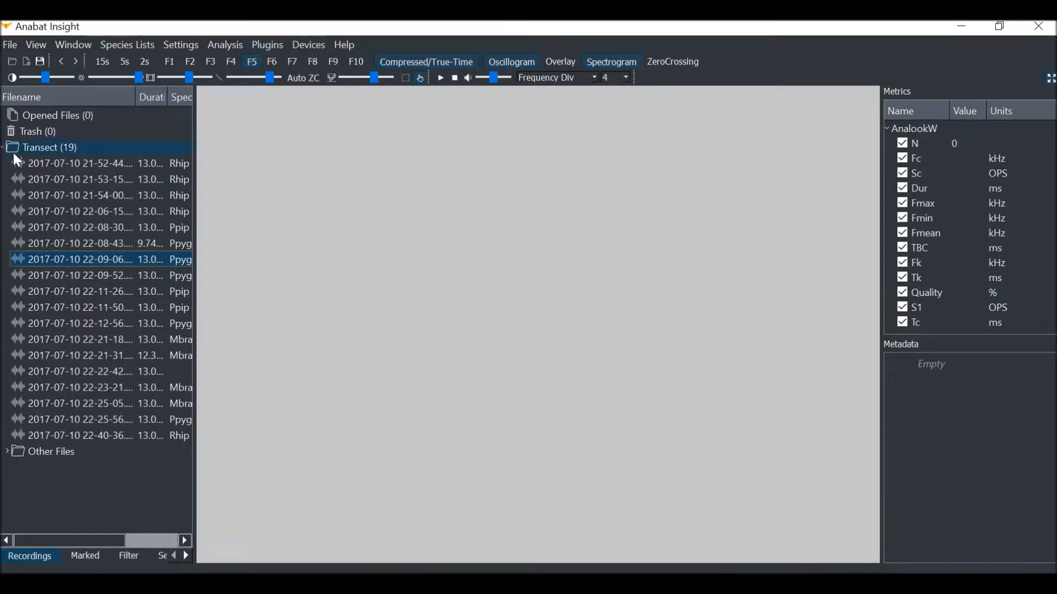
mouse_move(90, 267)
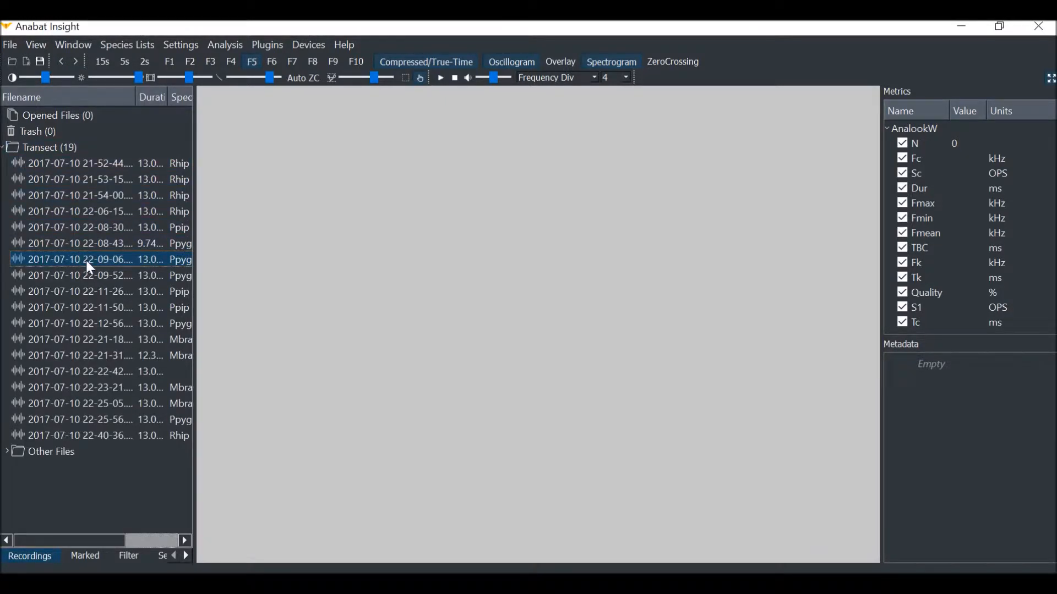
double_click(79, 259)
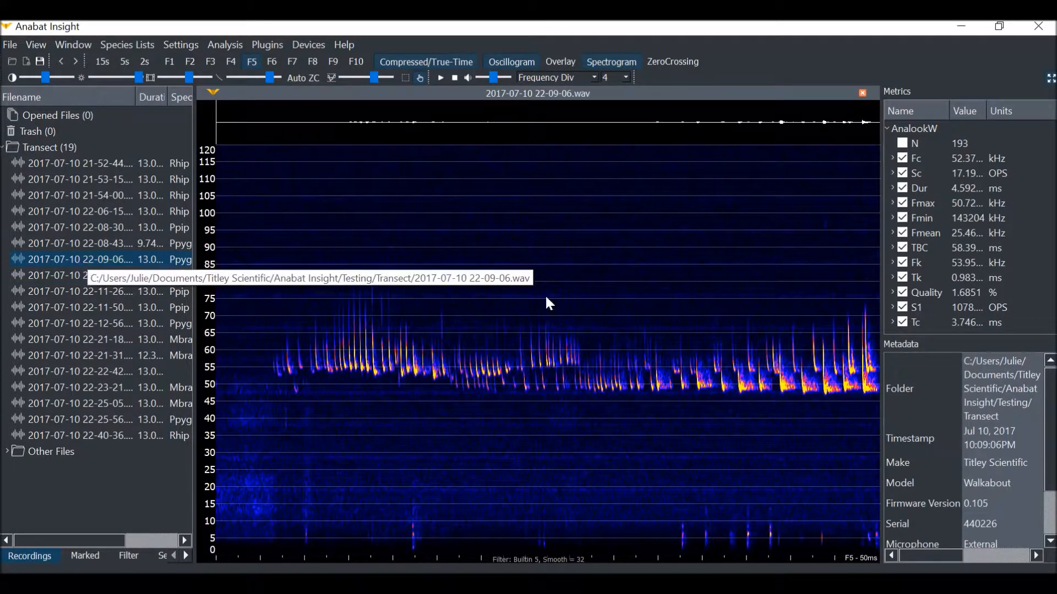
mouse_move(723, 327)
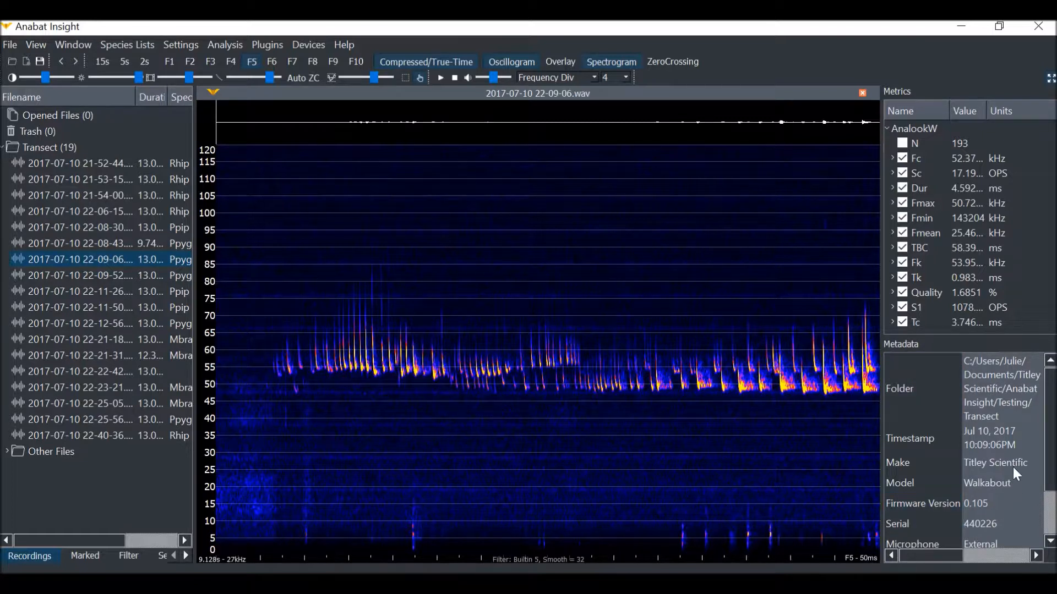
mouse_move(985, 398)
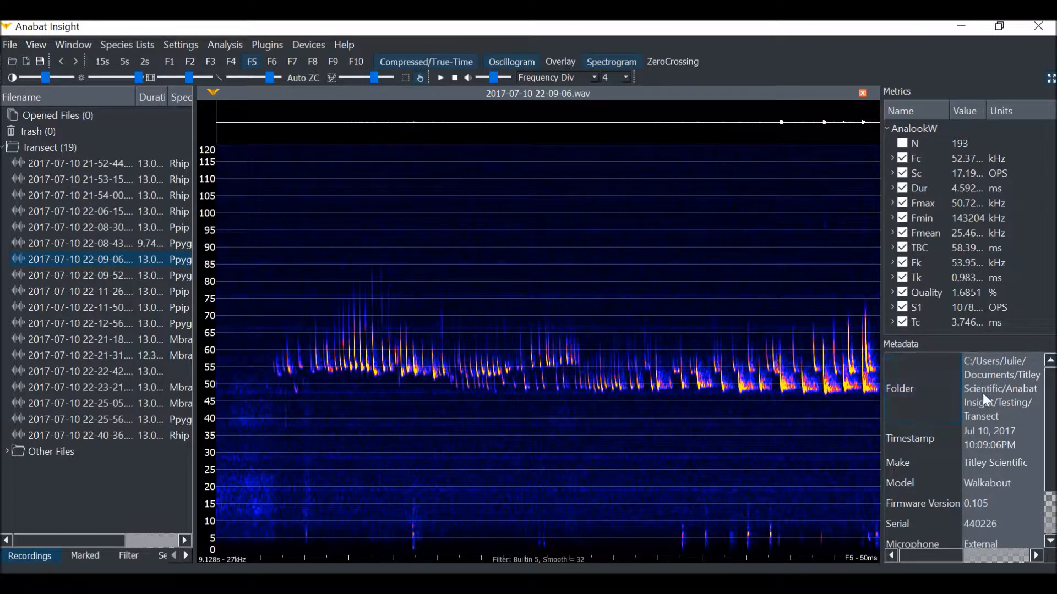
scroll(down, 3)
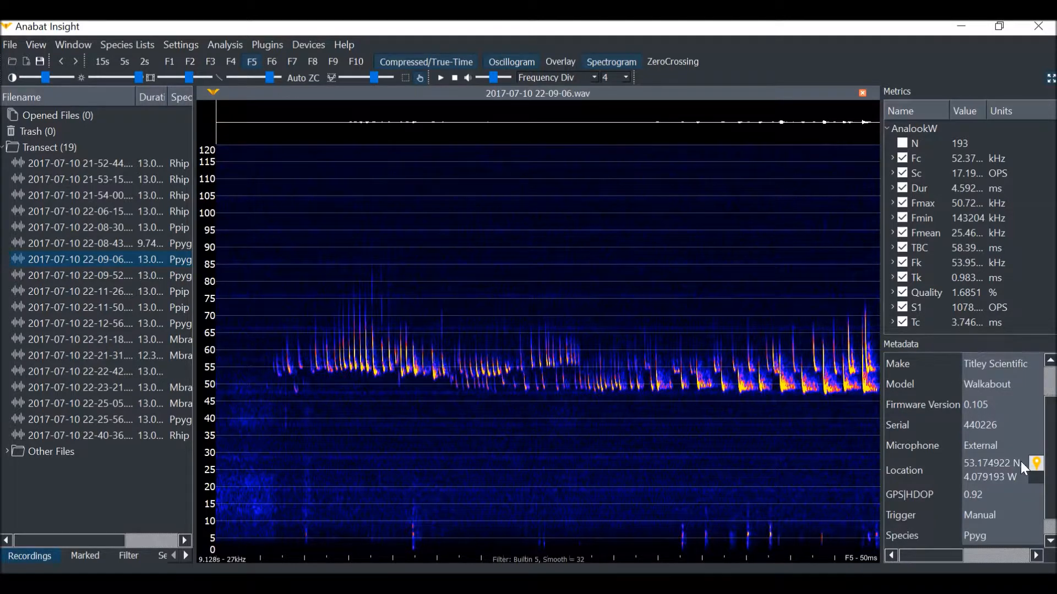
mouse_move(1007, 479)
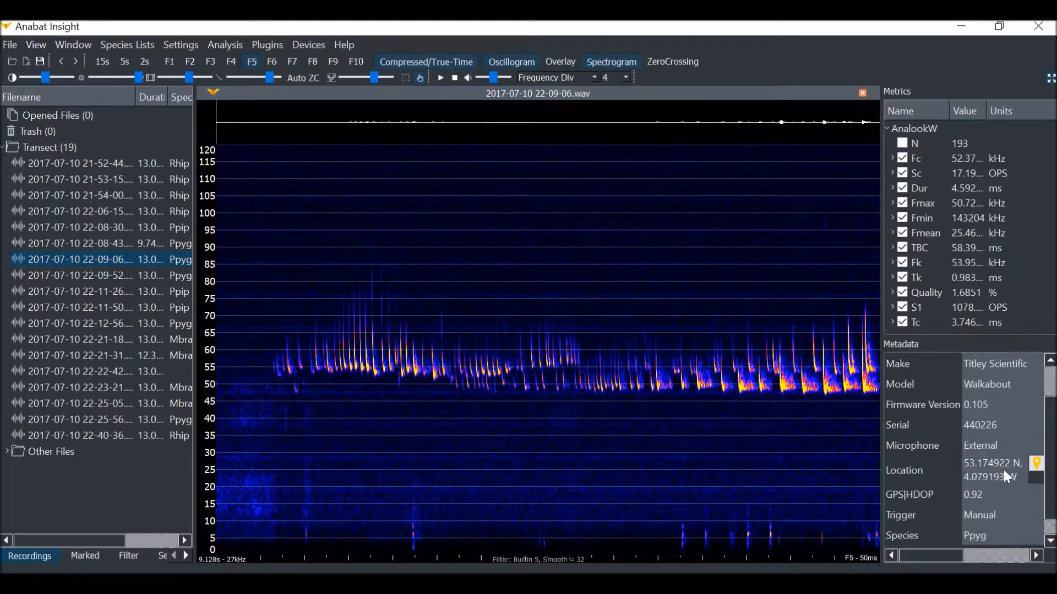
mouse_move(1035, 479)
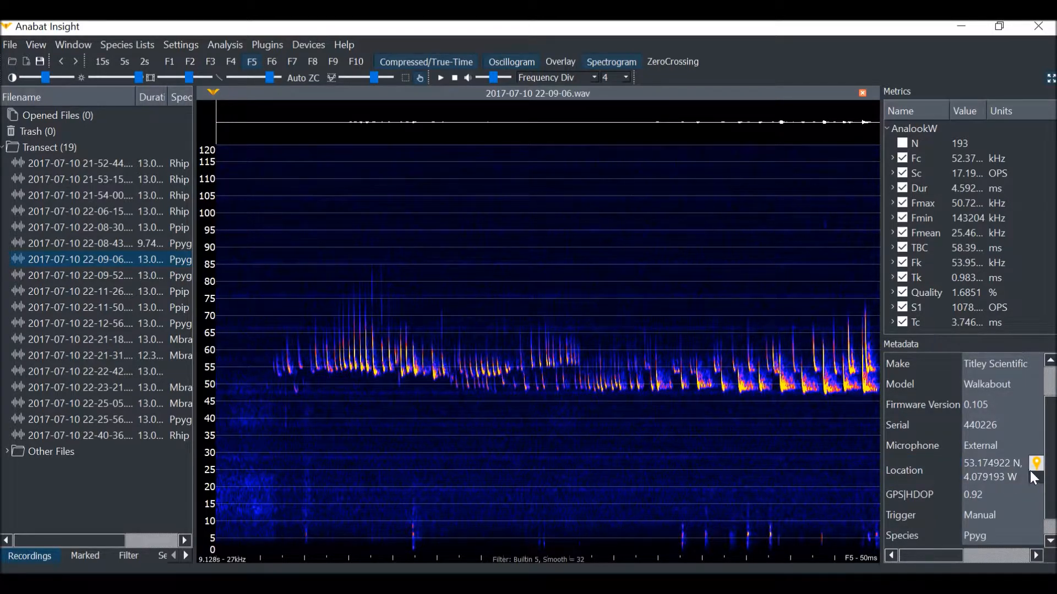
Map this recording's location and zoom in to street level around Bryn-Eglwys
click(1036, 464)
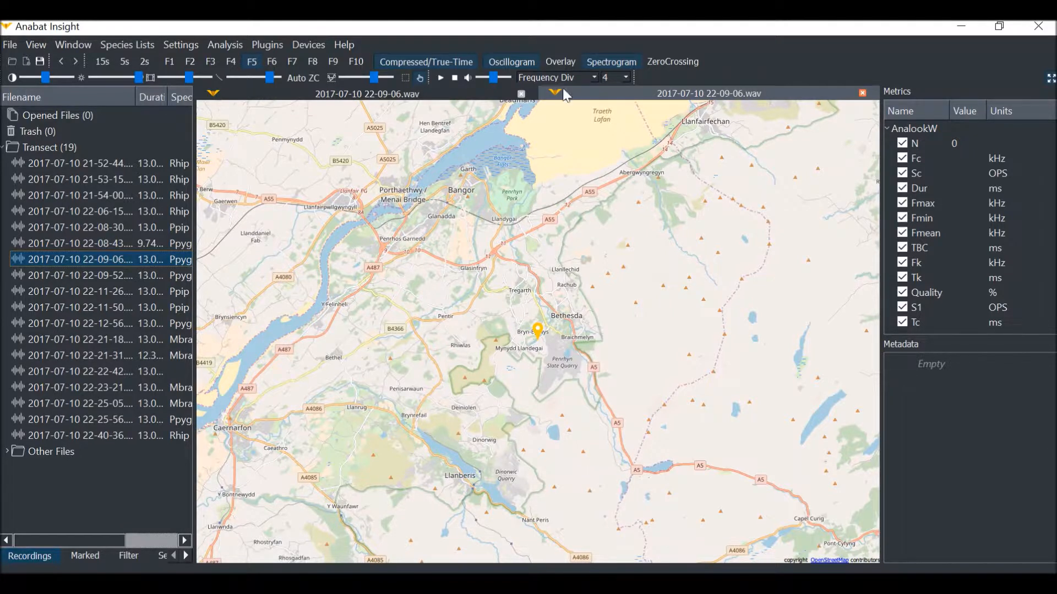
mouse_move(625, 102)
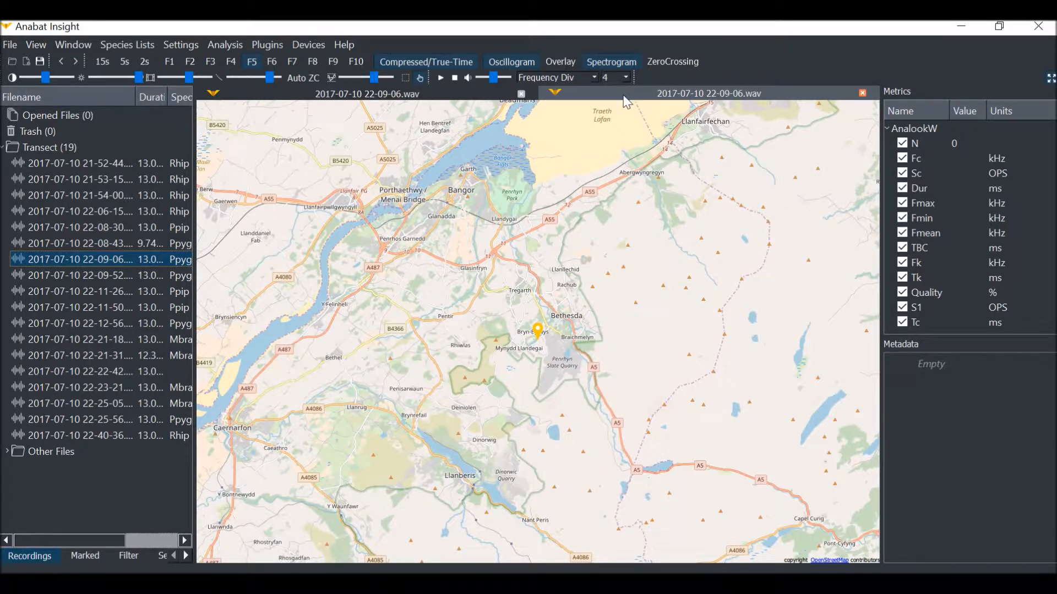
click(610, 61)
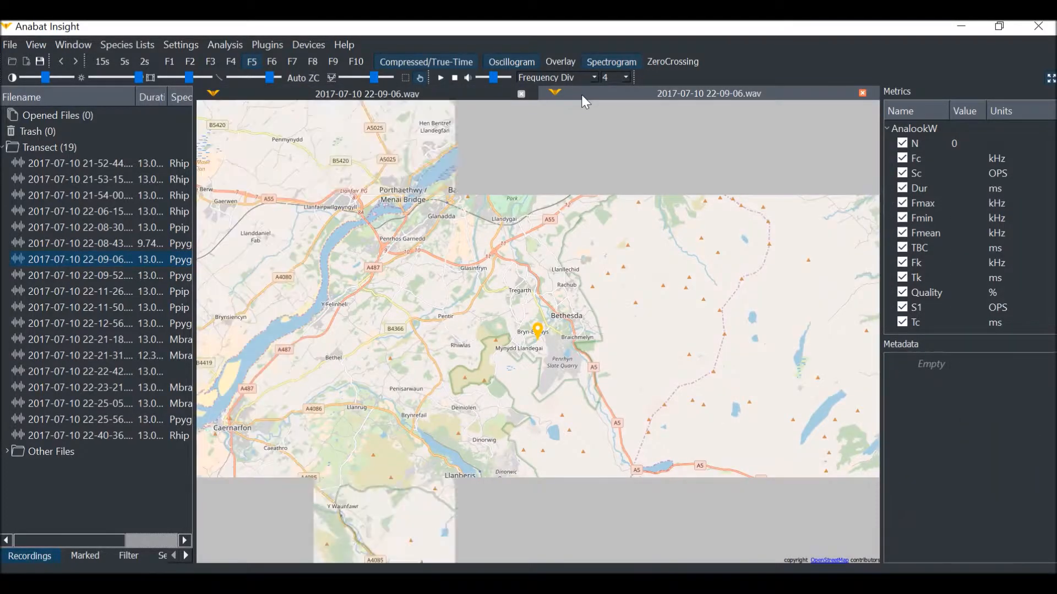
scroll(down, 3)
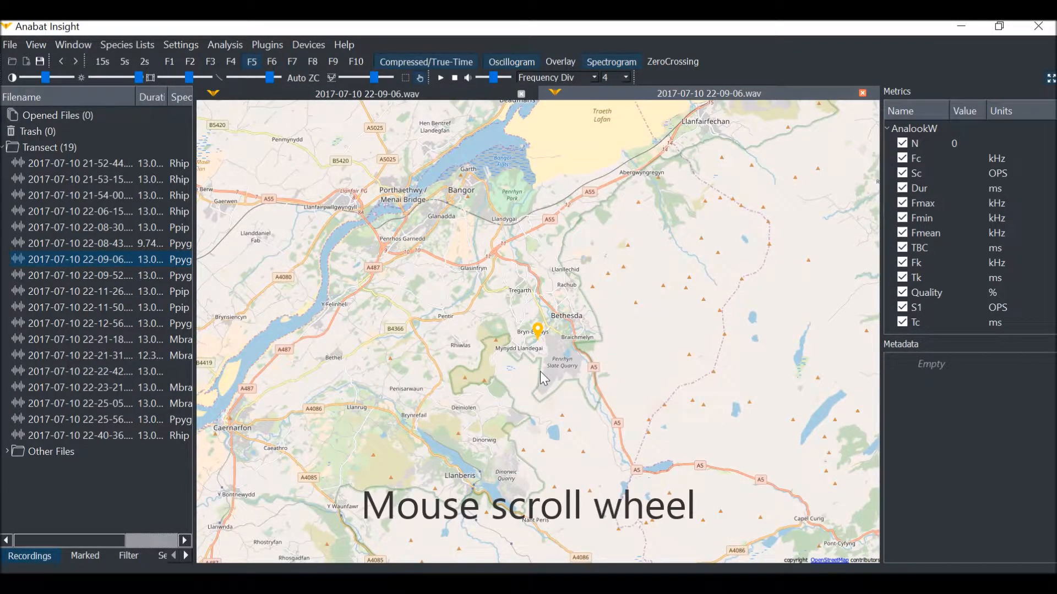
scroll(up, 3)
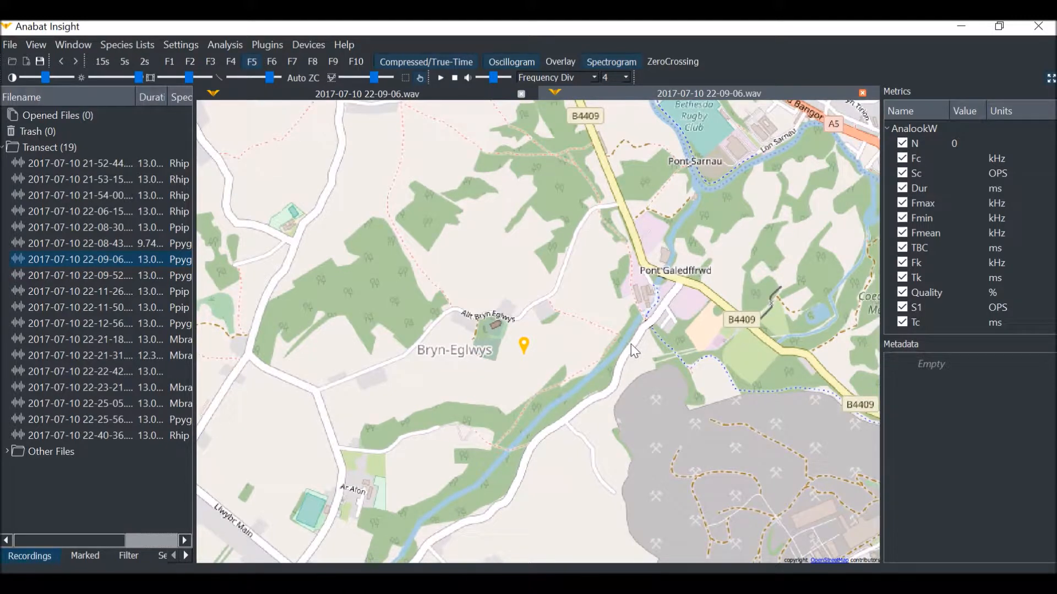
mouse_move(661, 269)
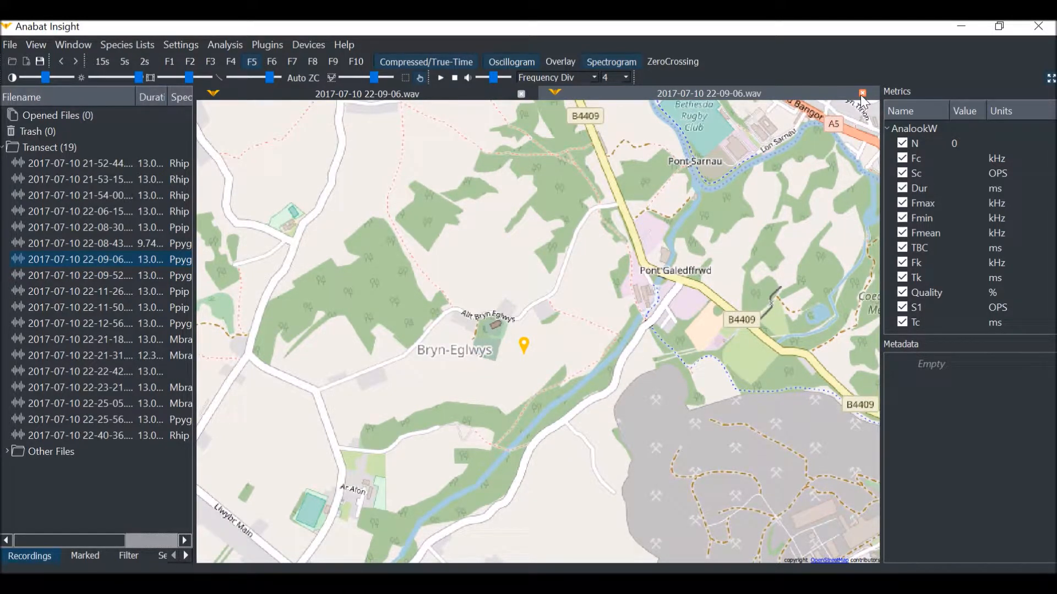
click(863, 94)
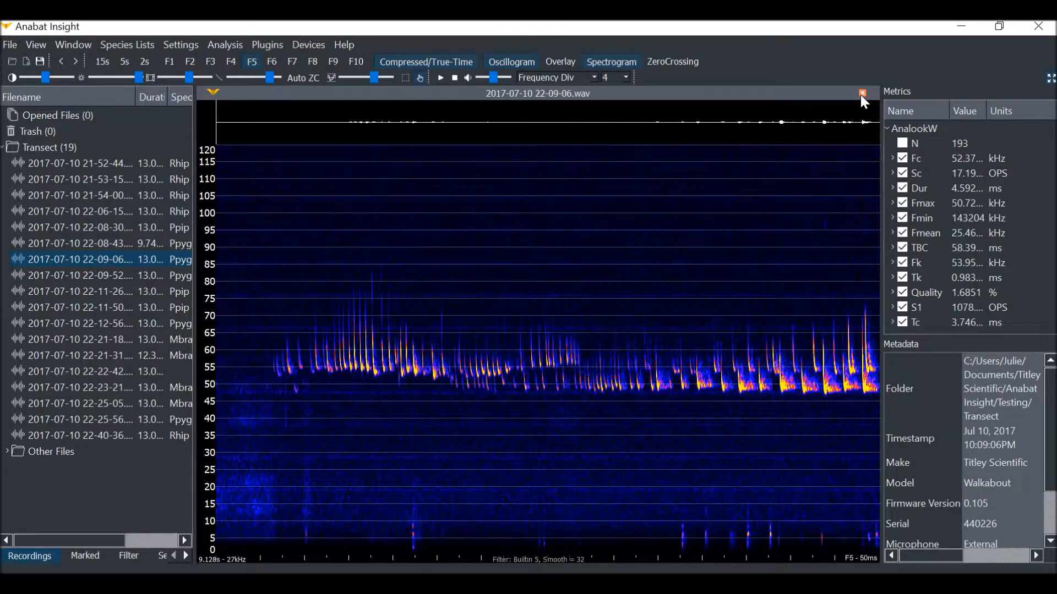
click(861, 93)
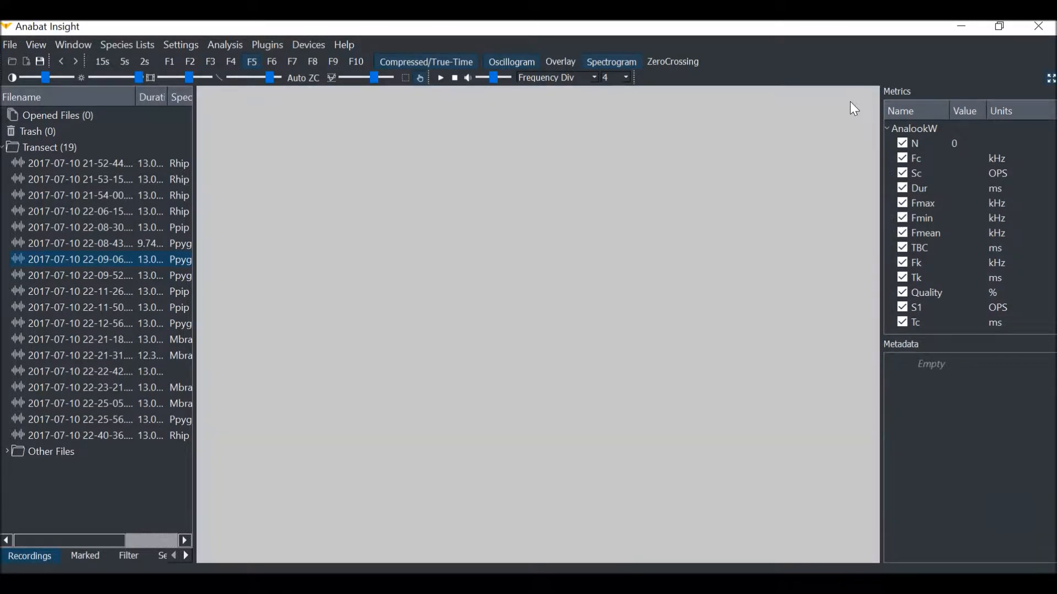
mouse_move(644, 285)
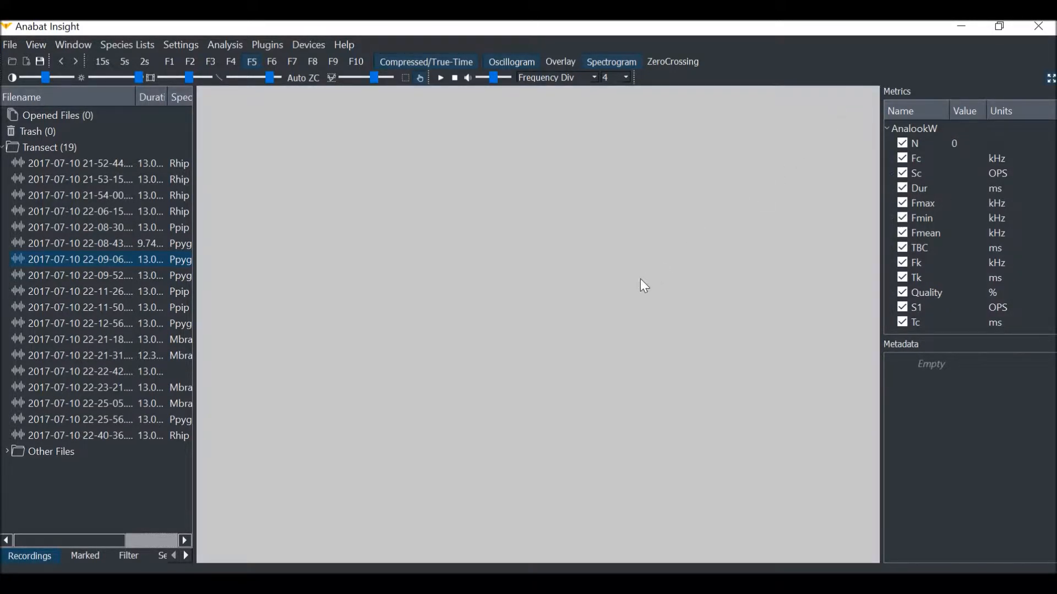
mouse_move(428, 288)
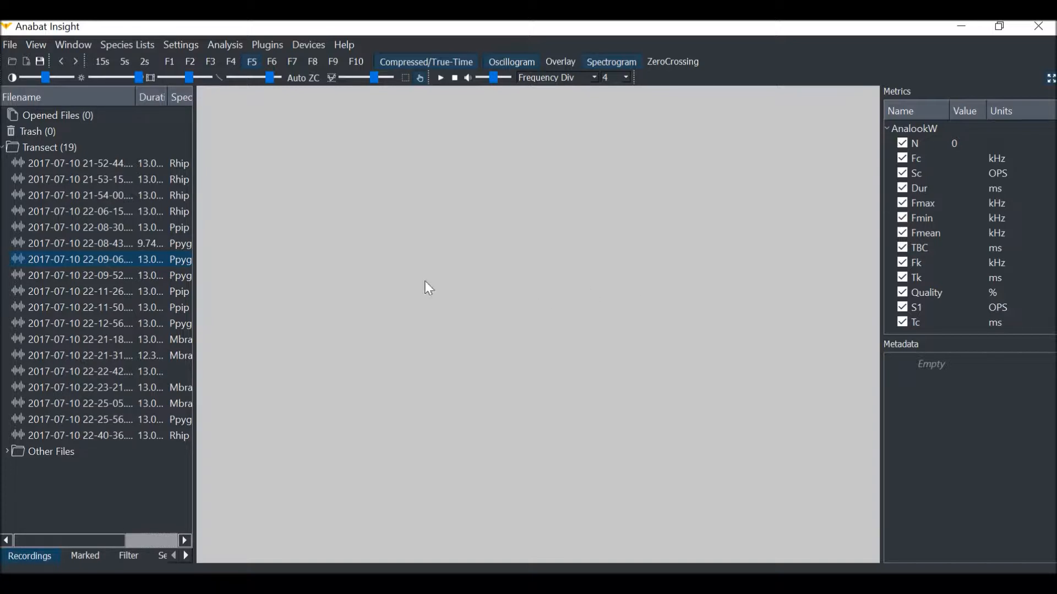
Group the Transect recordings by species and select the MbraMmys group
right_click(48, 147)
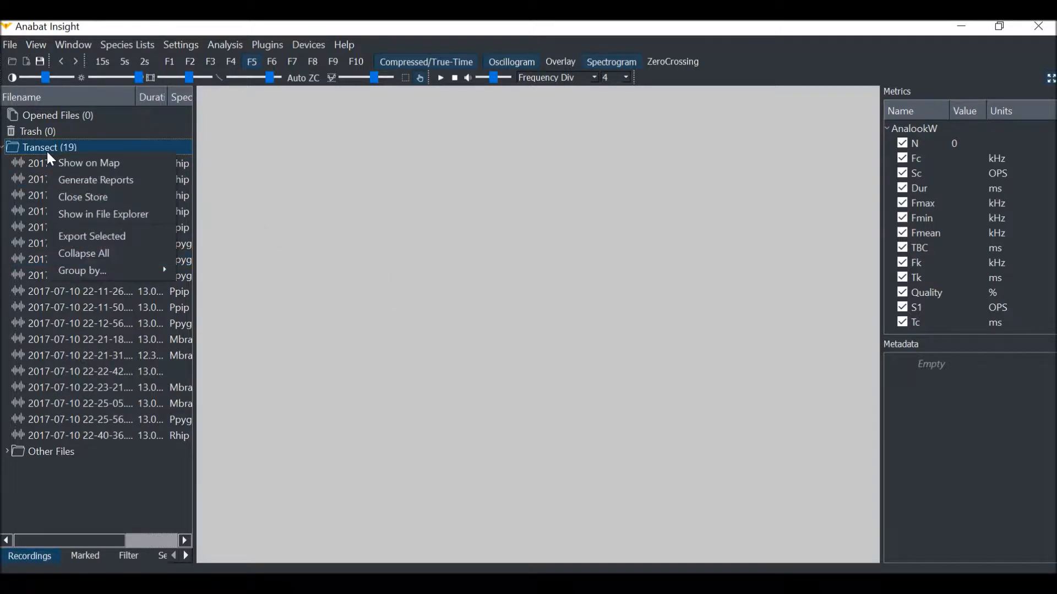
mouse_move(80, 270)
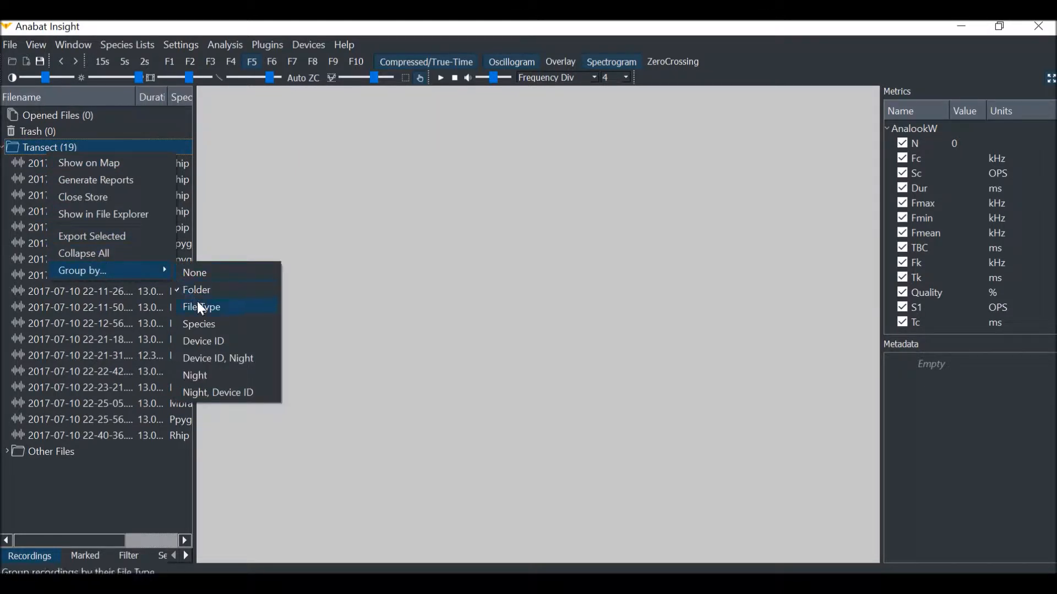
click(199, 324)
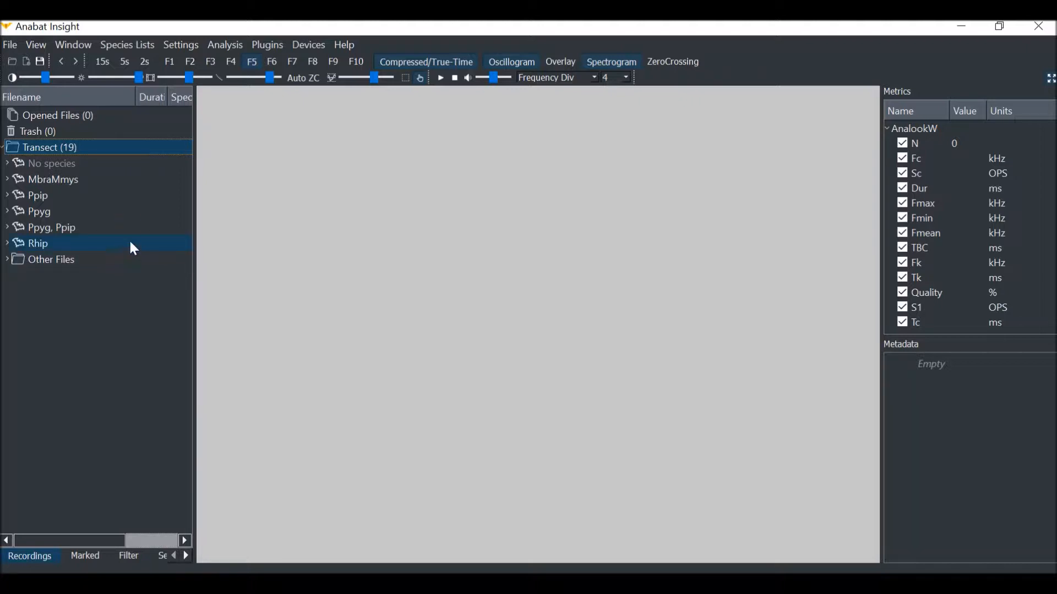
click(54, 180)
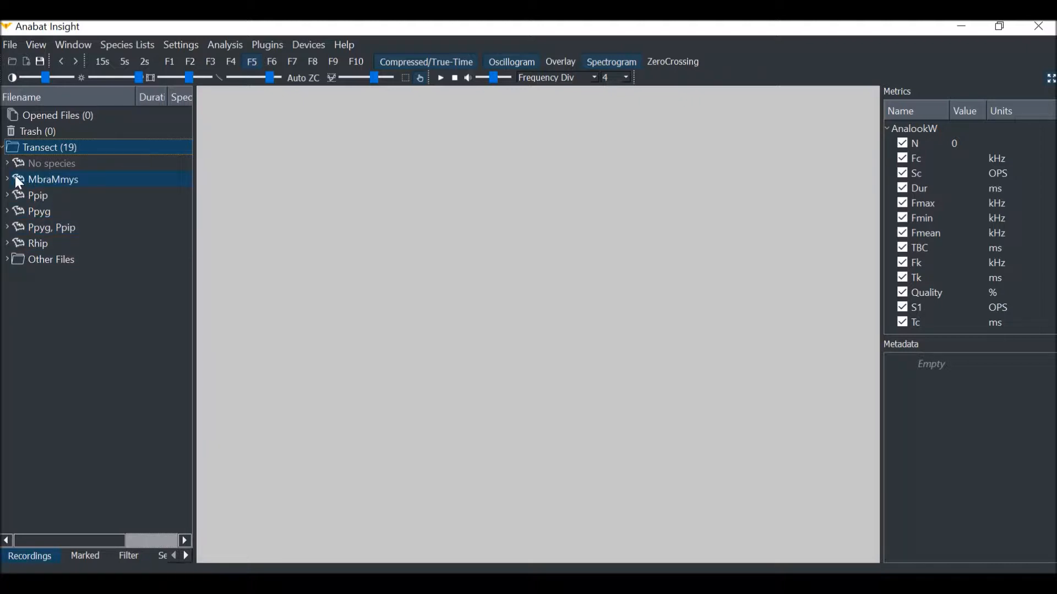
Expand MbraMmys, select its four recordings, and bring up their context menu
click(6, 180)
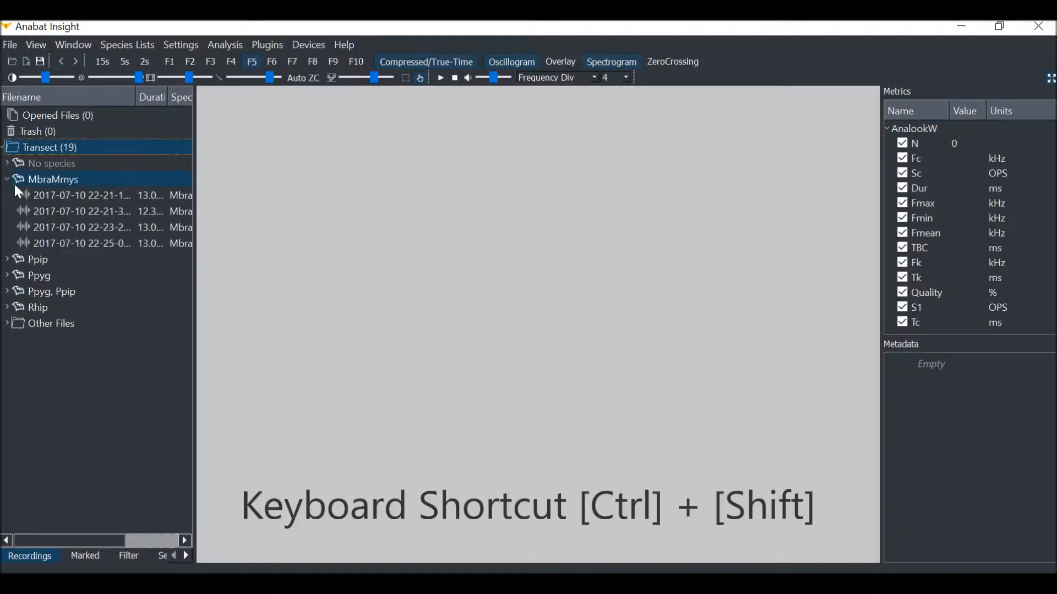
click(81, 195)
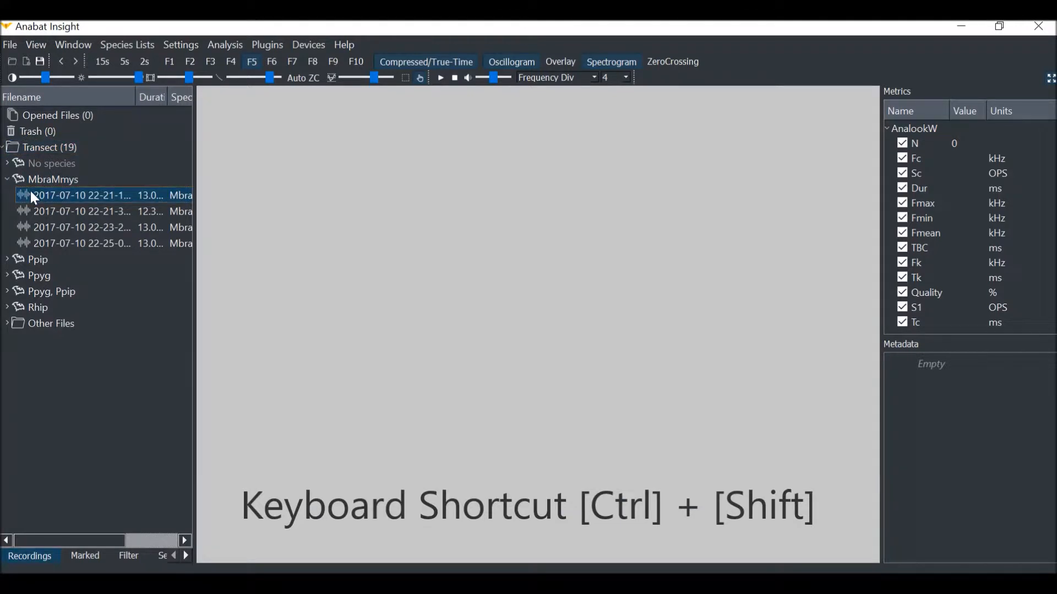
click(82, 243)
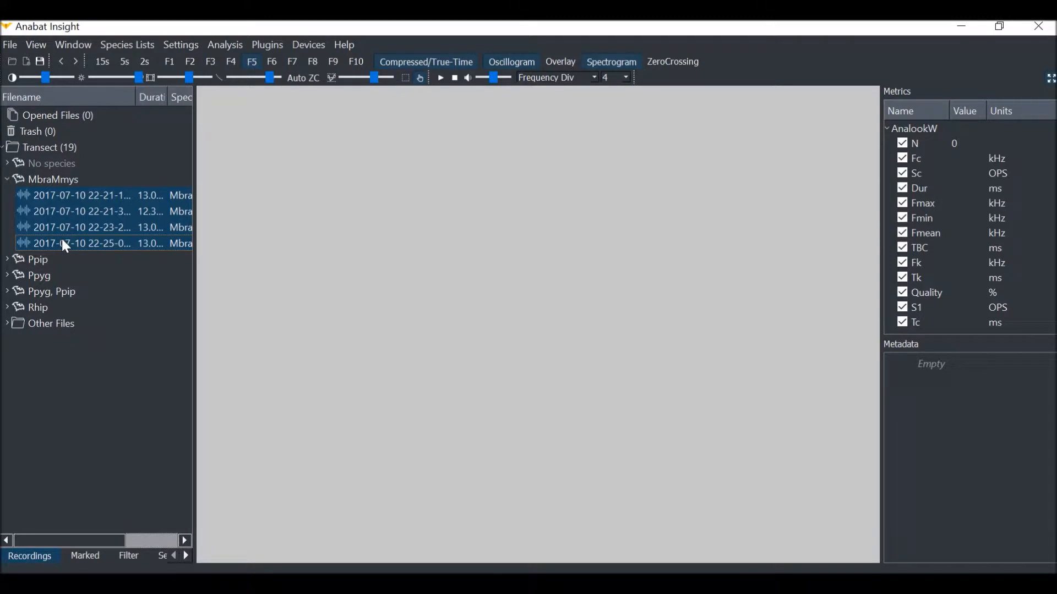
right_click(81, 243)
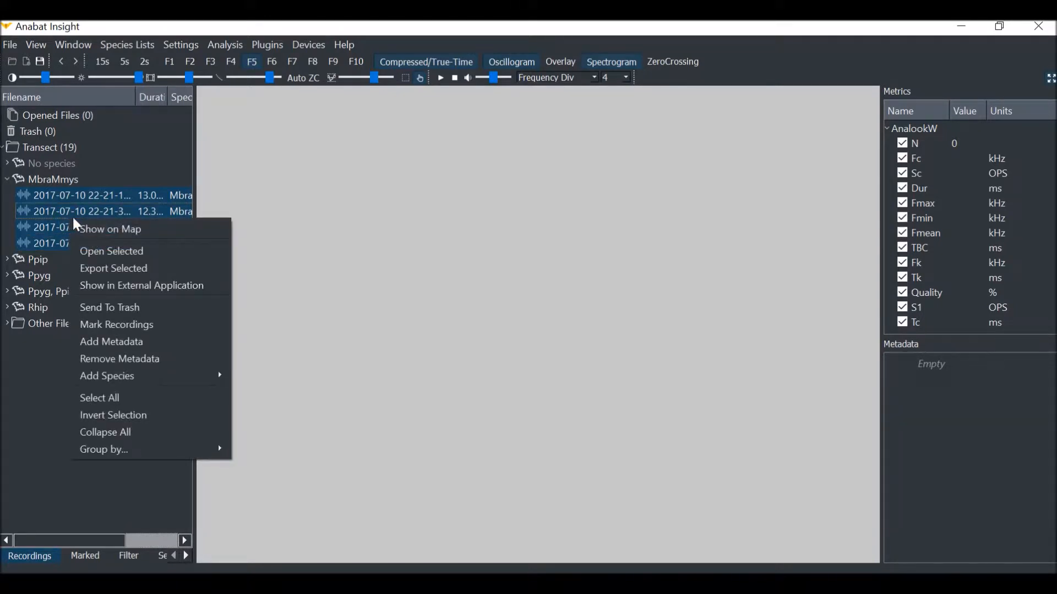
mouse_move(110, 229)
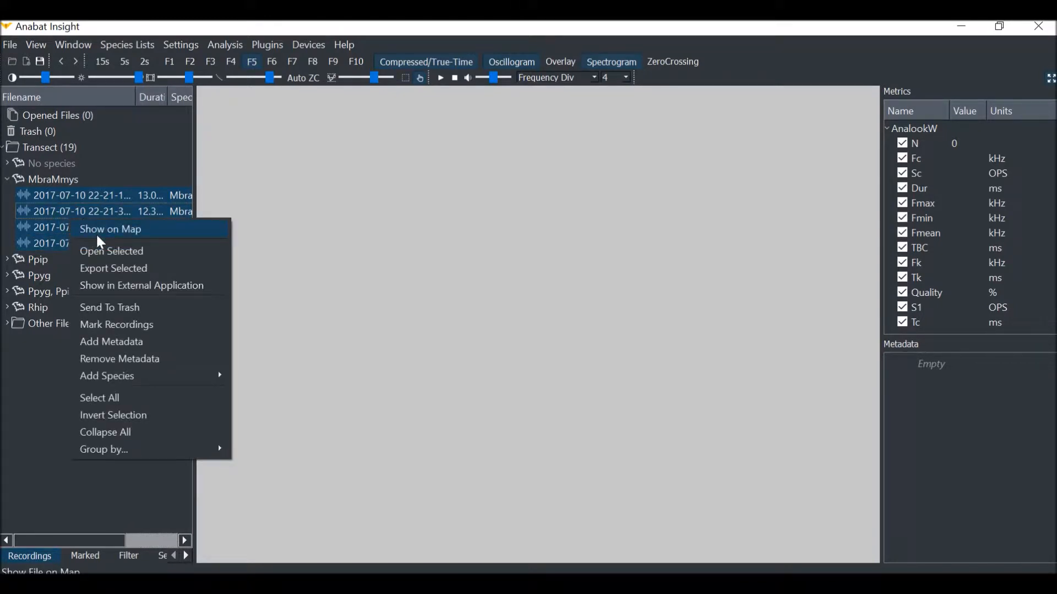
click(110, 229)
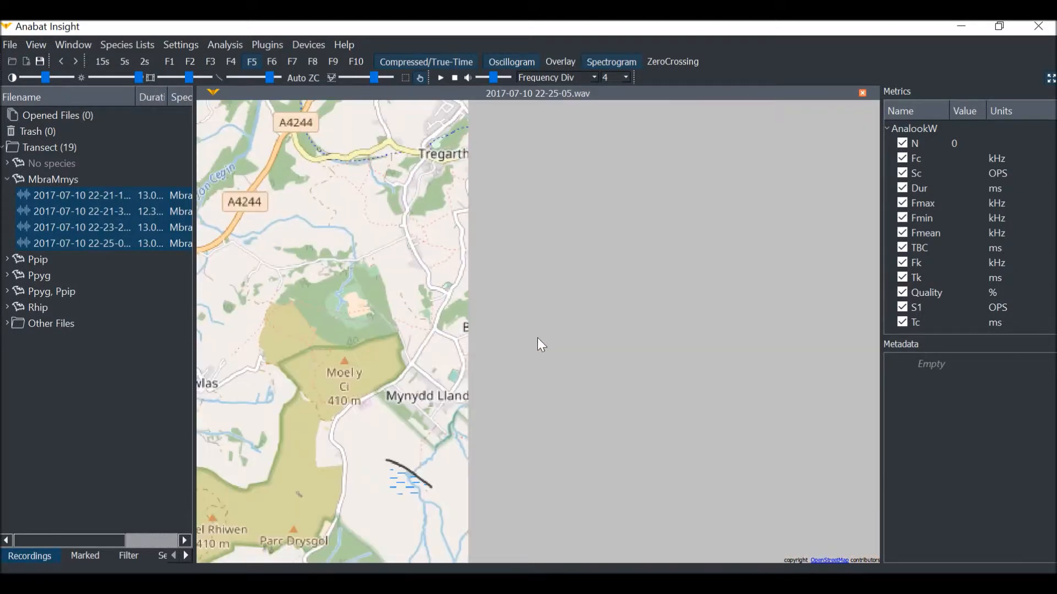
scroll(up, 3)
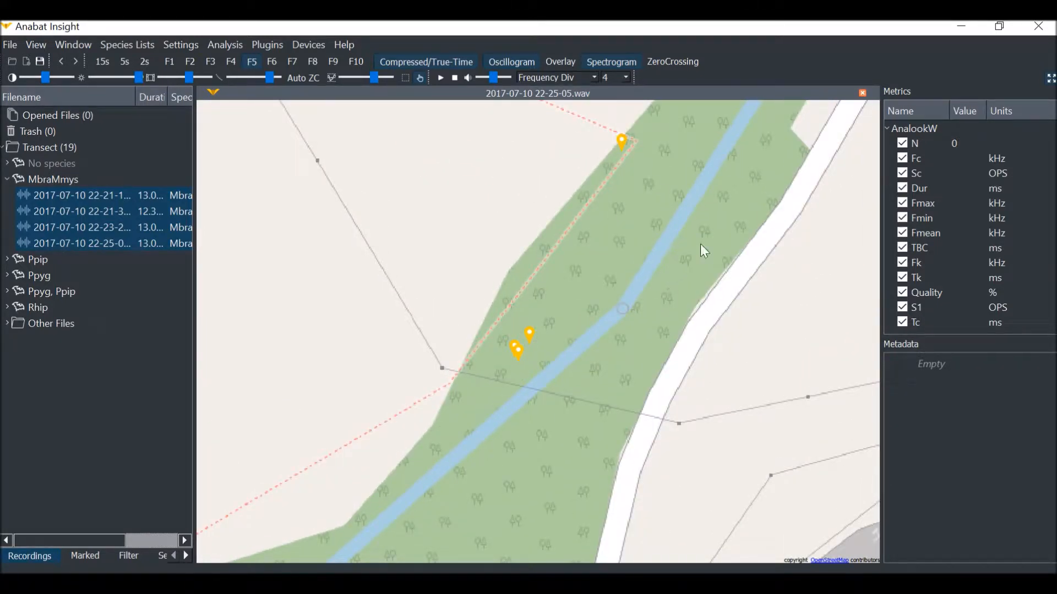
Close the map of MbraMmys placemarks
click(862, 94)
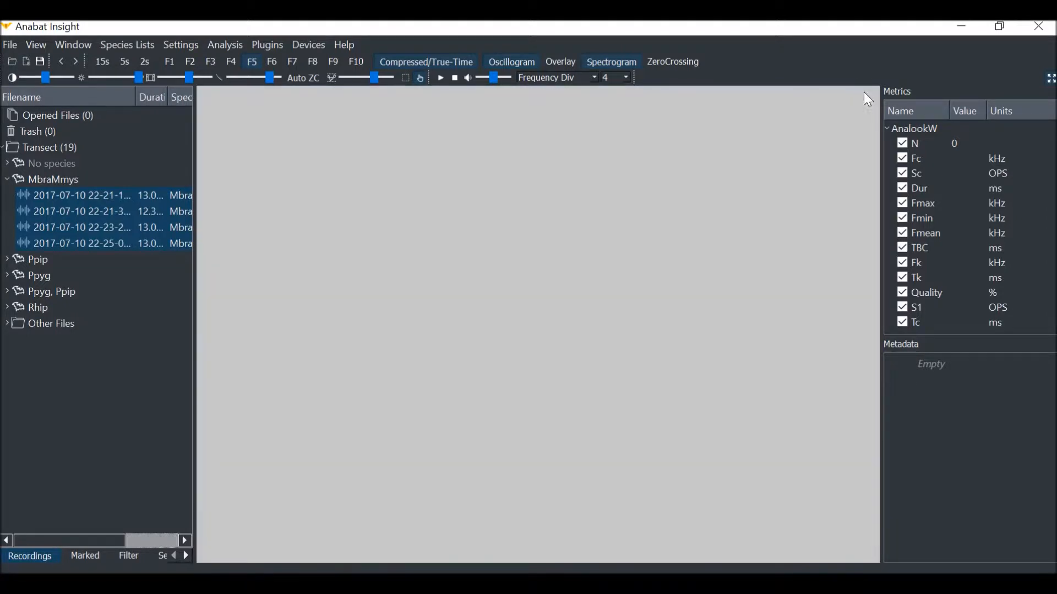
mouse_move(783, 200)
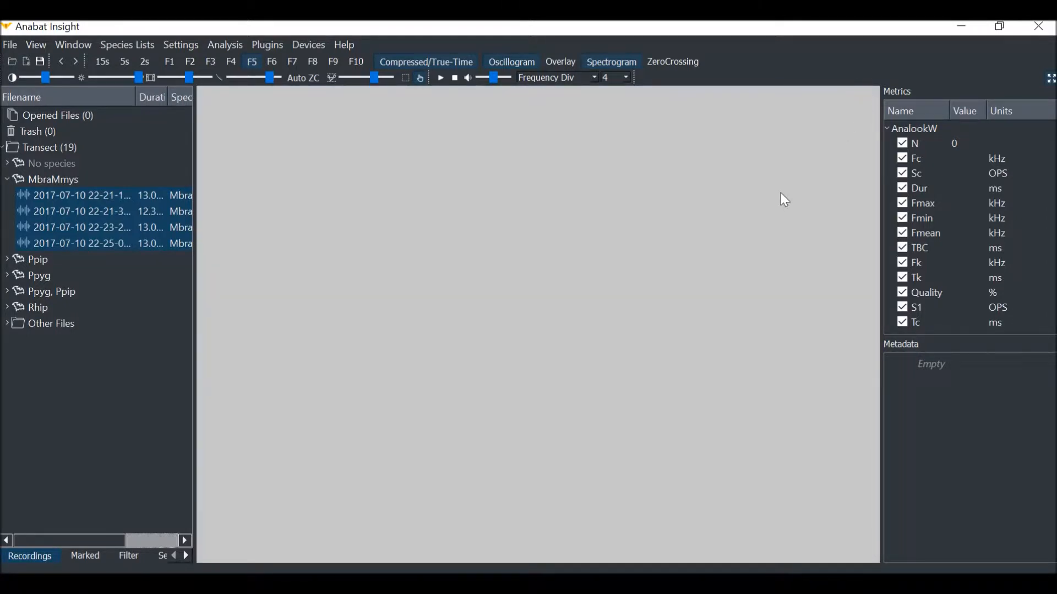
mouse_move(552, 273)
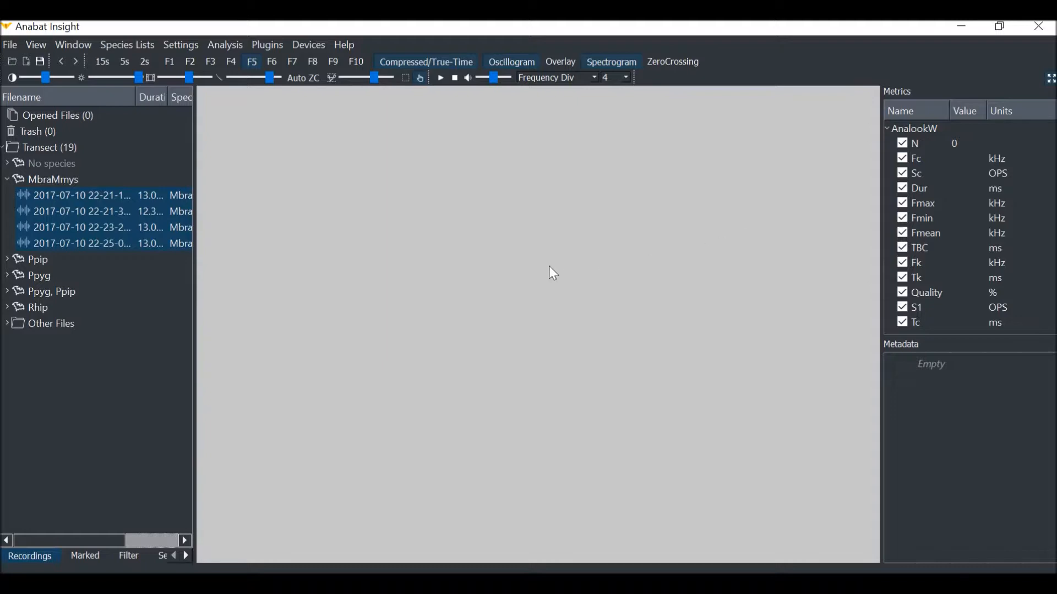
mouse_move(231, 248)
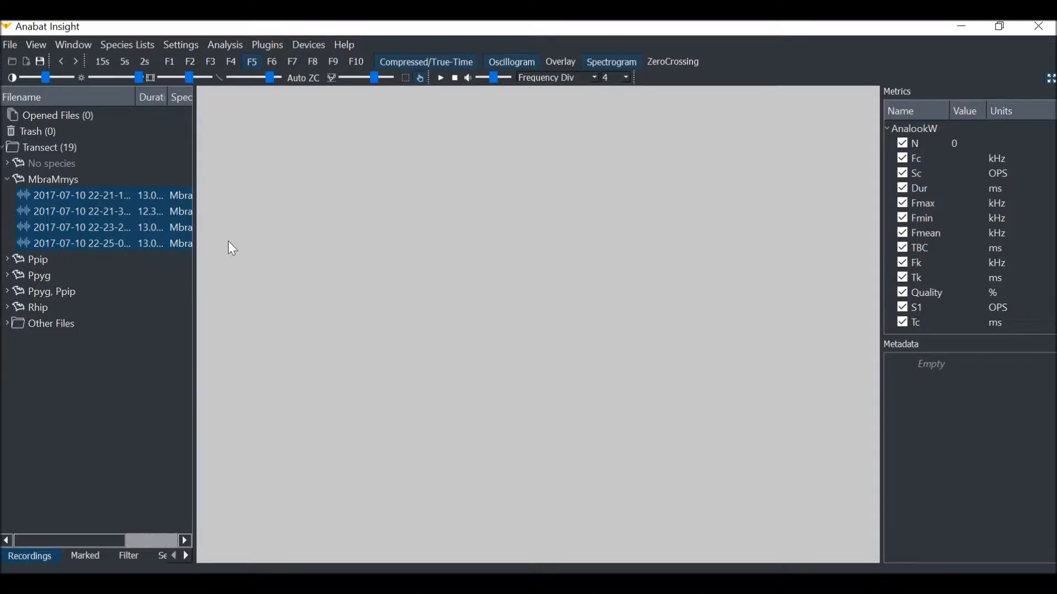
mouse_move(8, 333)
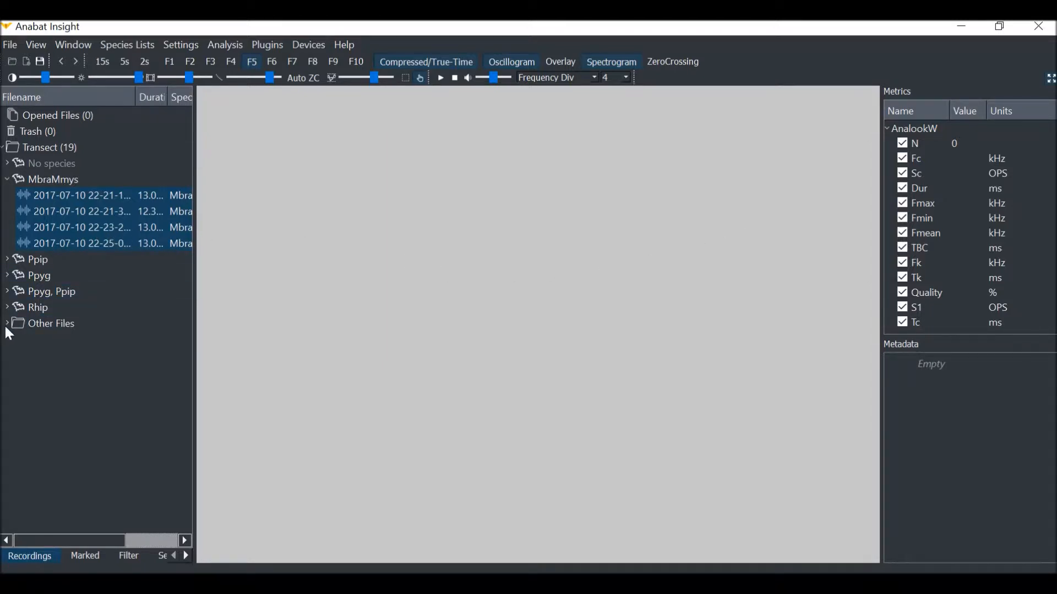
click(7, 328)
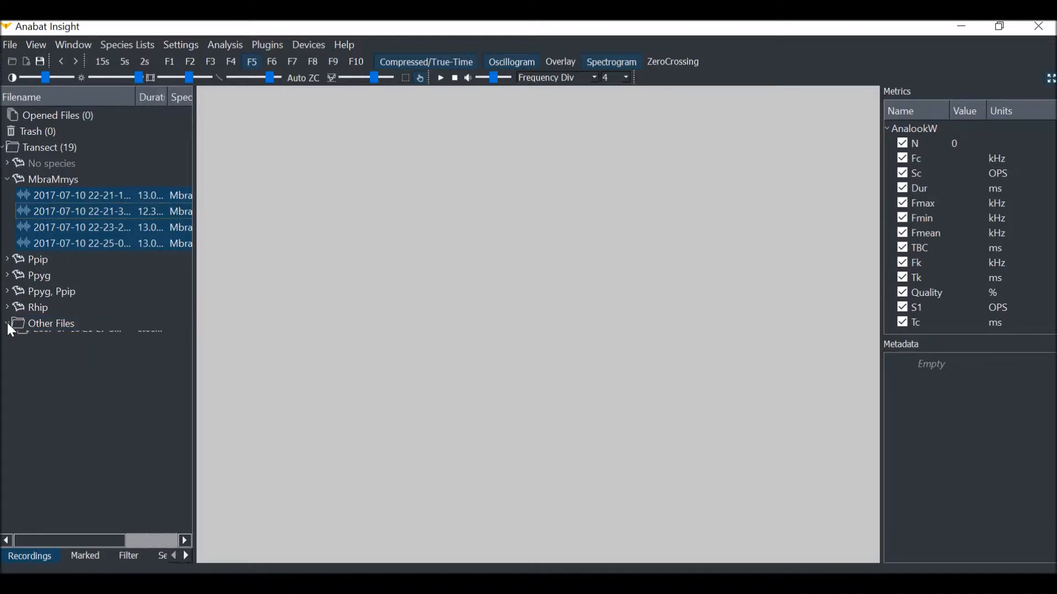
click(7, 323)
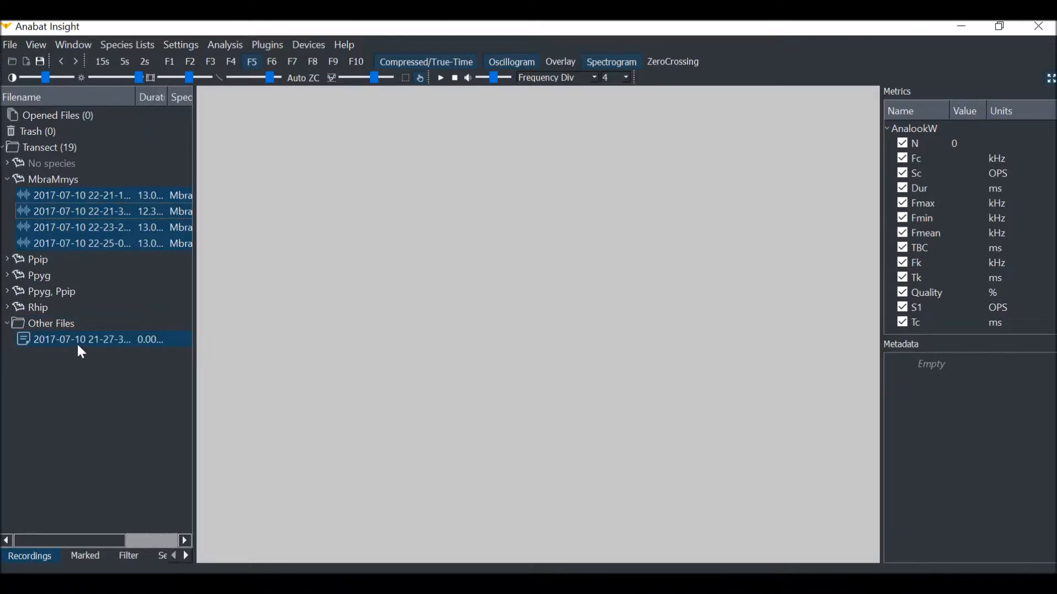
mouse_move(81, 344)
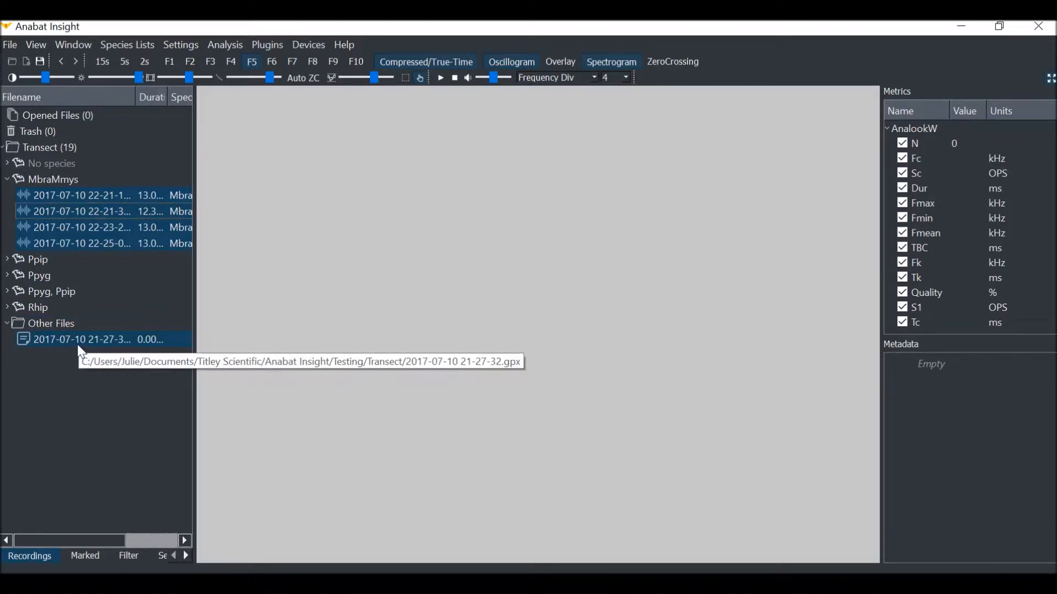
double_click(80, 339)
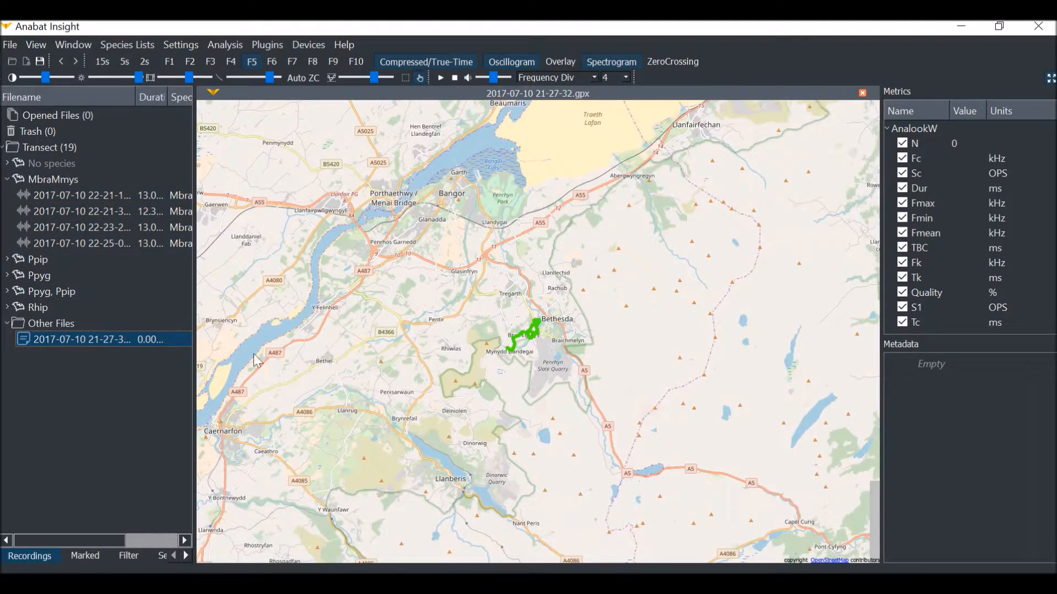
scroll(up, 3)
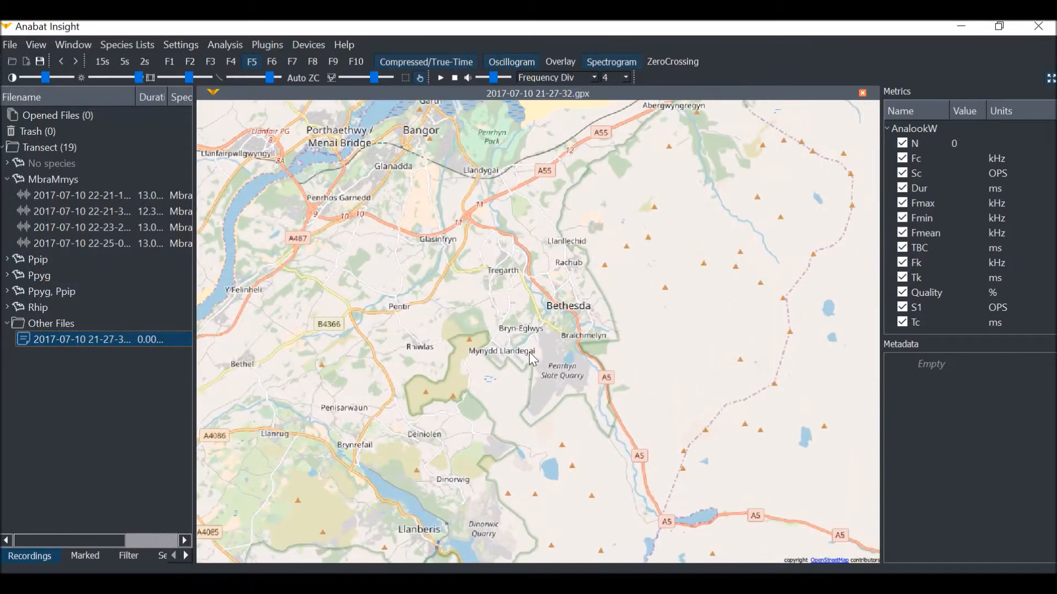
scroll(up, 3)
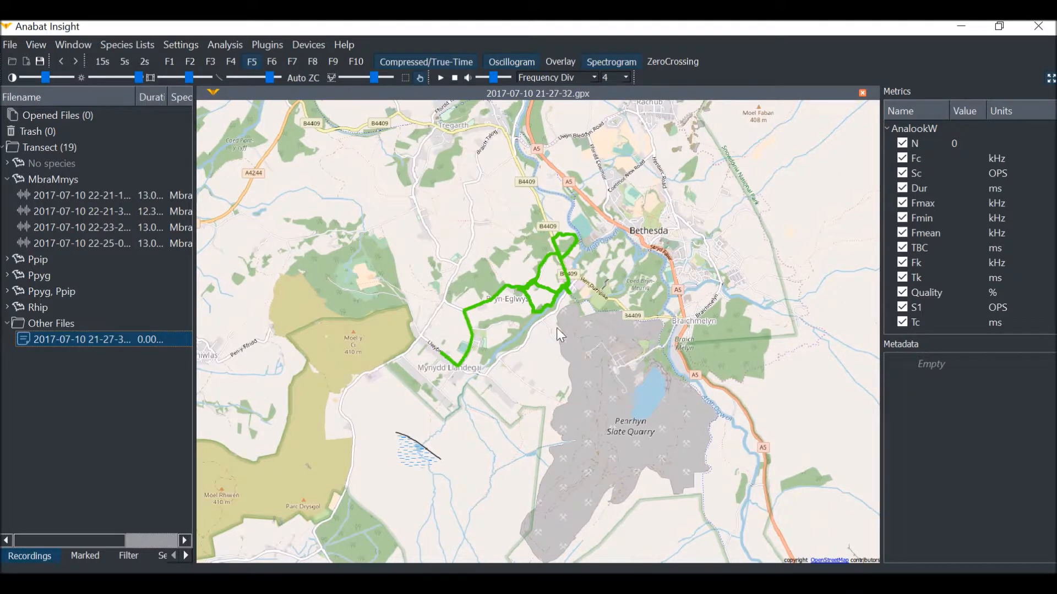
mouse_move(777, 219)
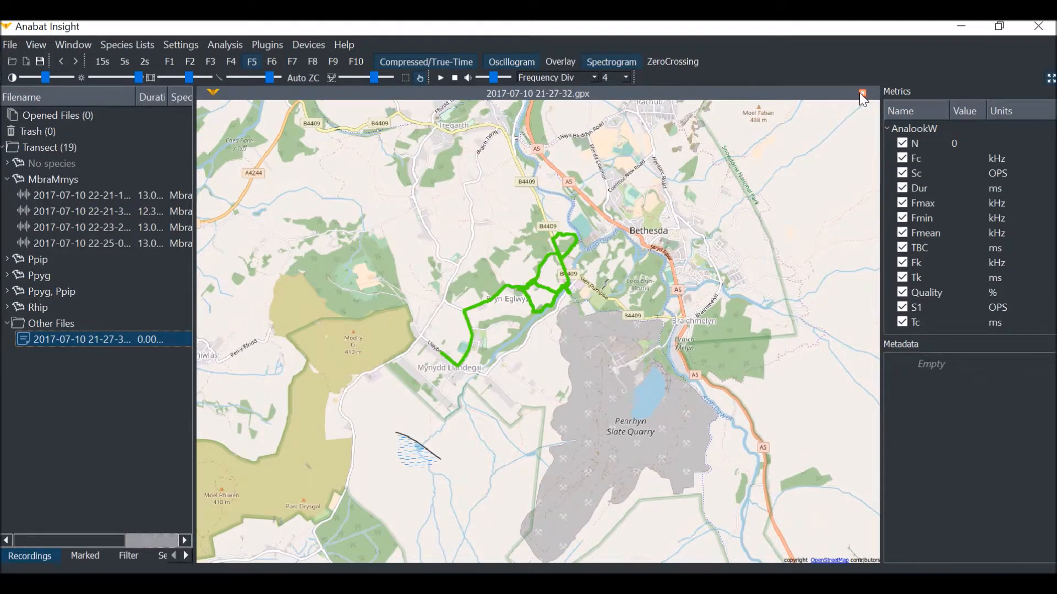
Close the track map, map the whole Transect folder, and zoom in around Bryn-Eglwys
click(862, 93)
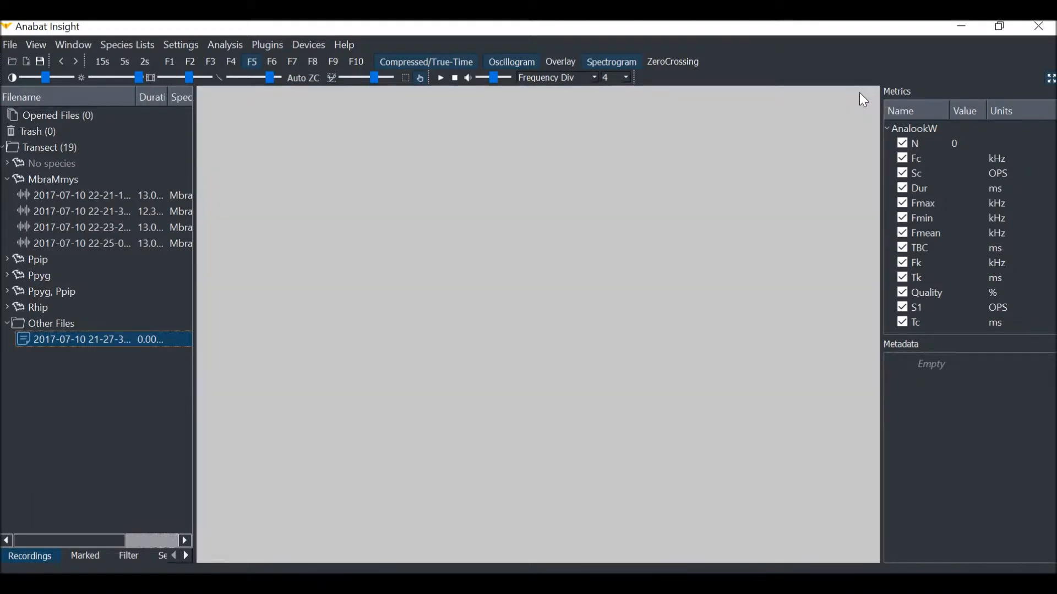
mouse_move(202, 199)
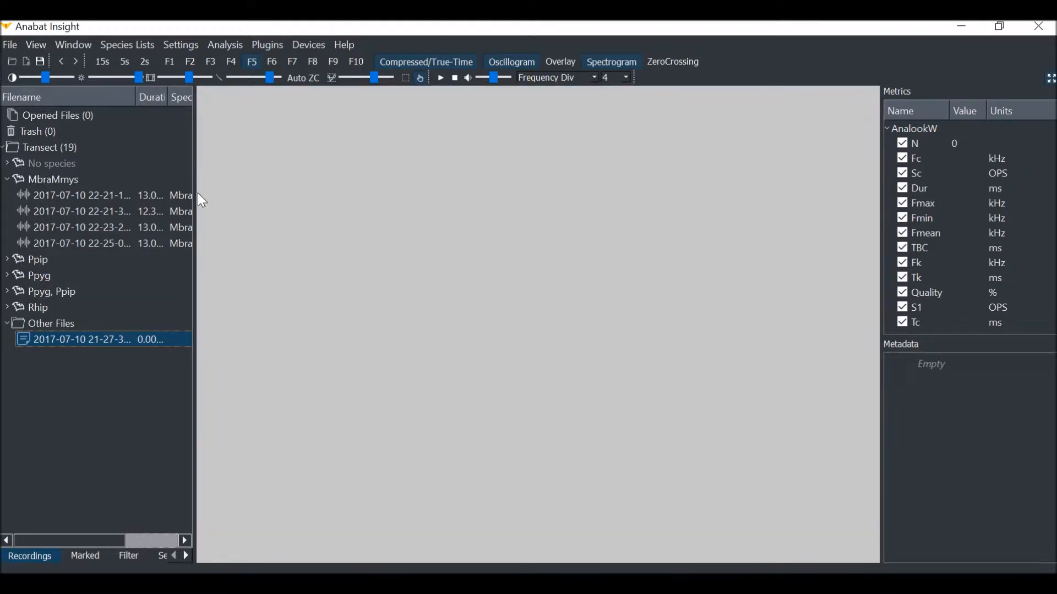
click(49, 147)
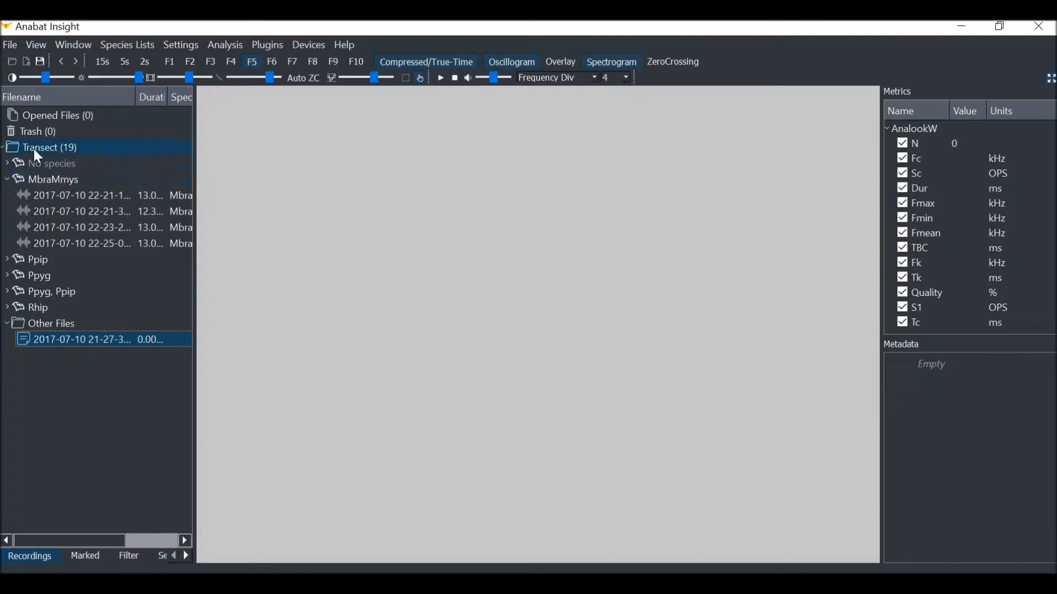
right_click(48, 147)
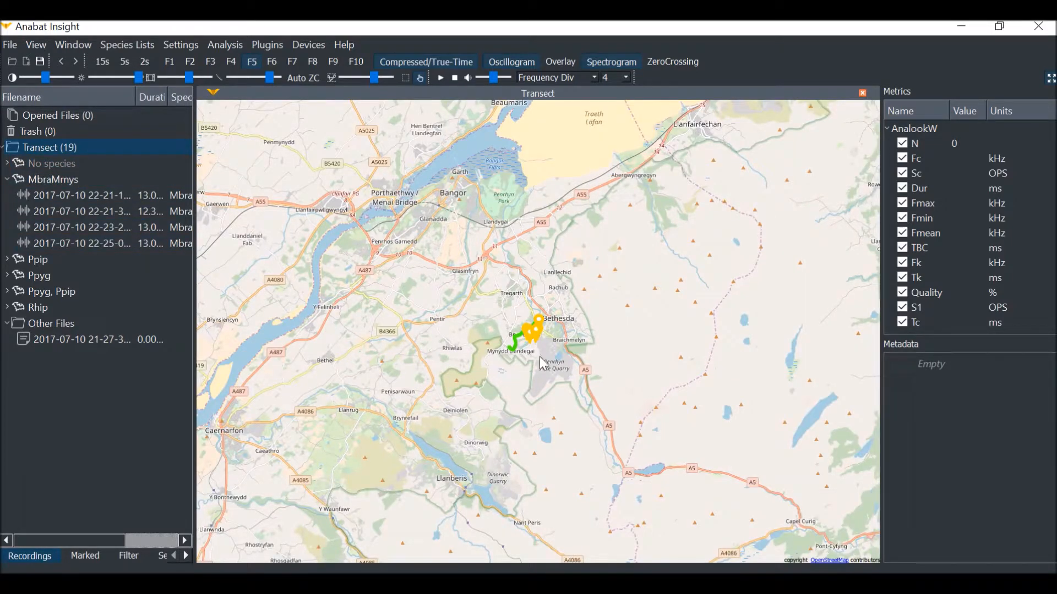
mouse_move(543, 352)
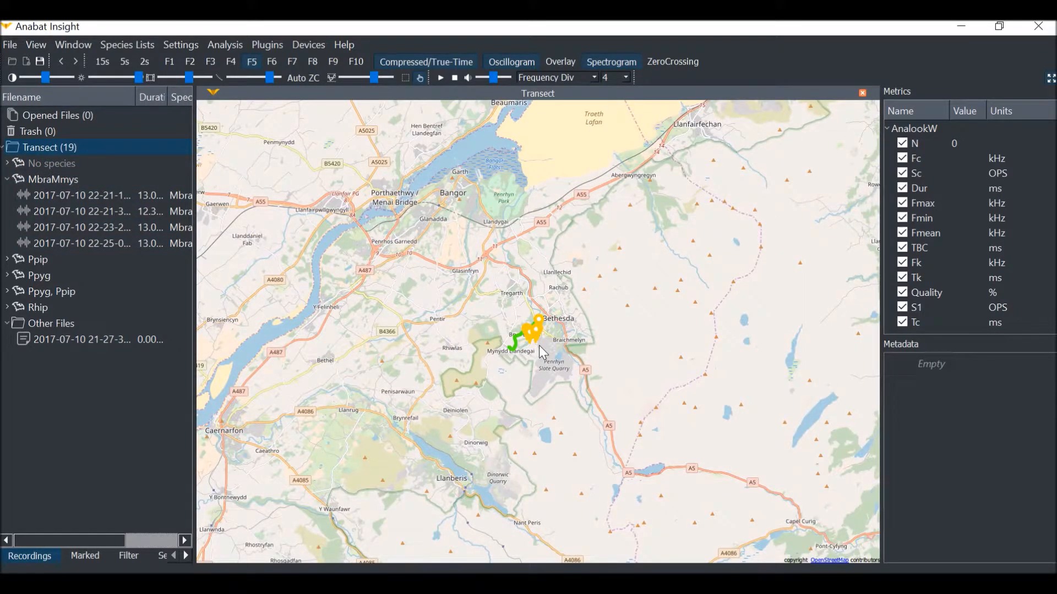
scroll(up, 3)
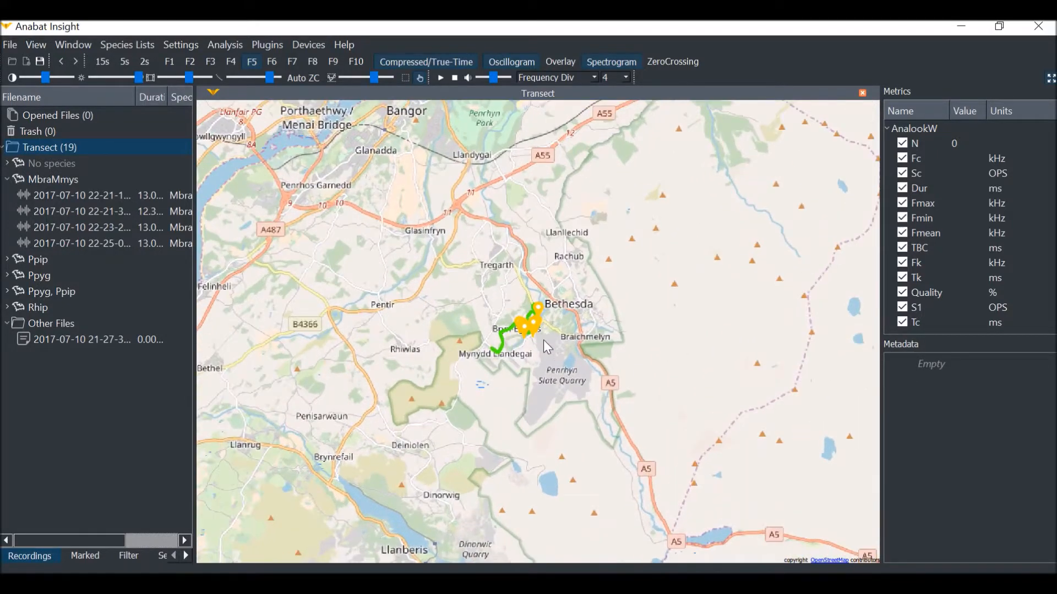
scroll(up, 3)
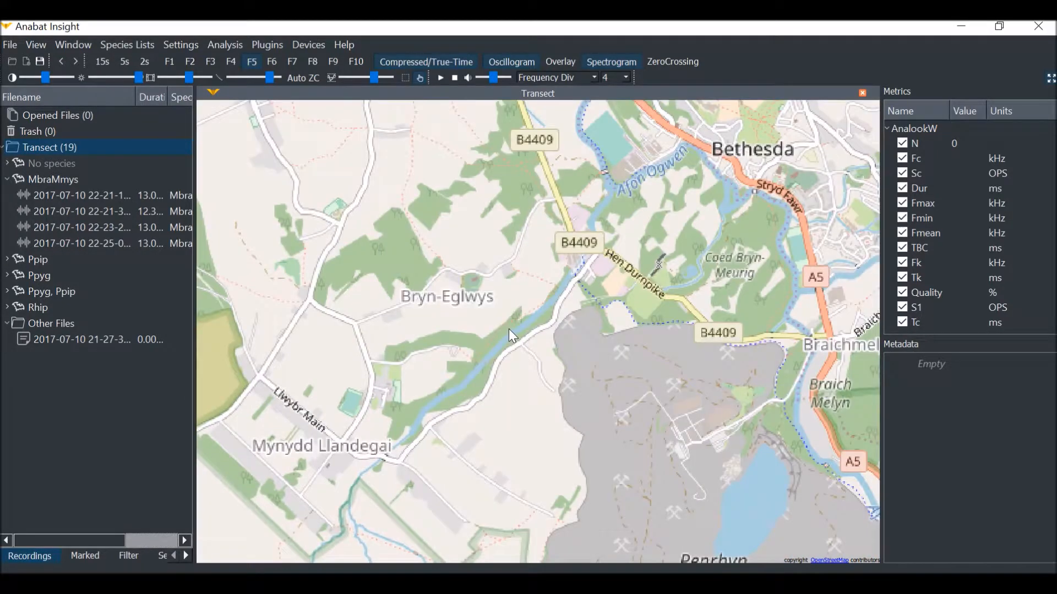
scroll(up, 3)
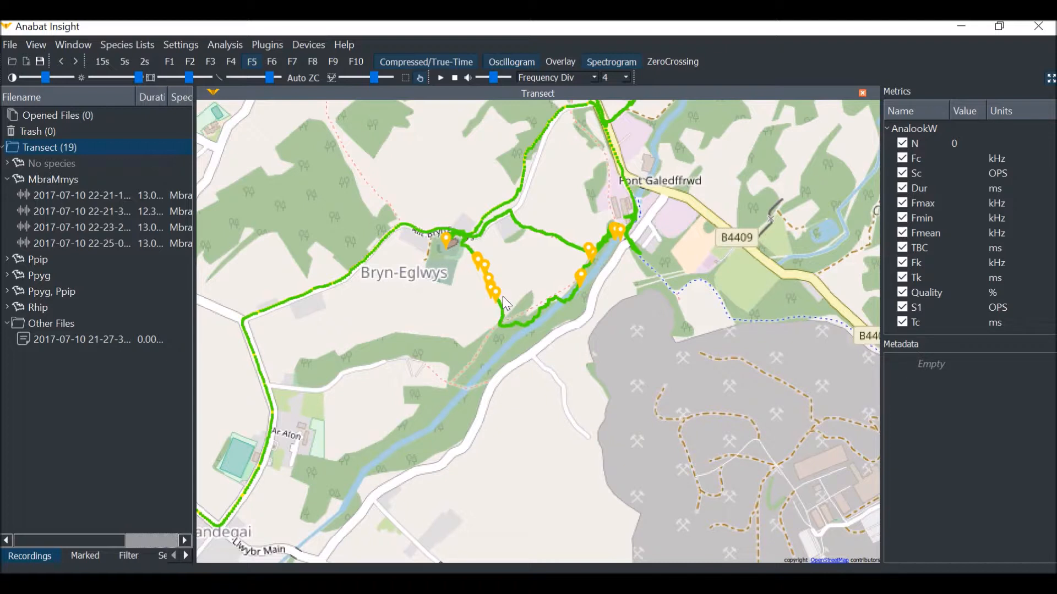
mouse_move(448, 243)
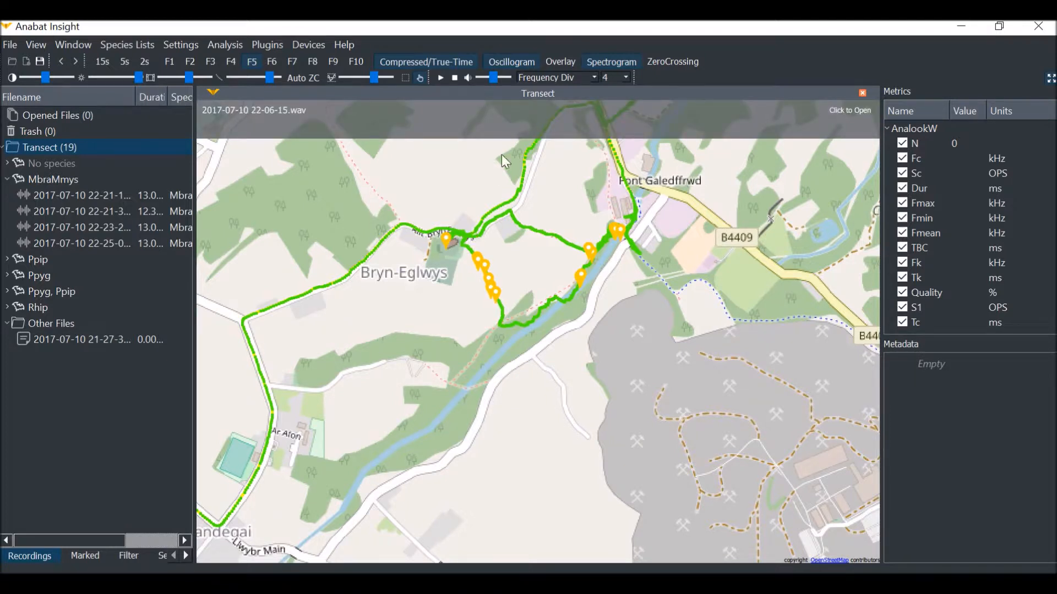
mouse_move(455, 113)
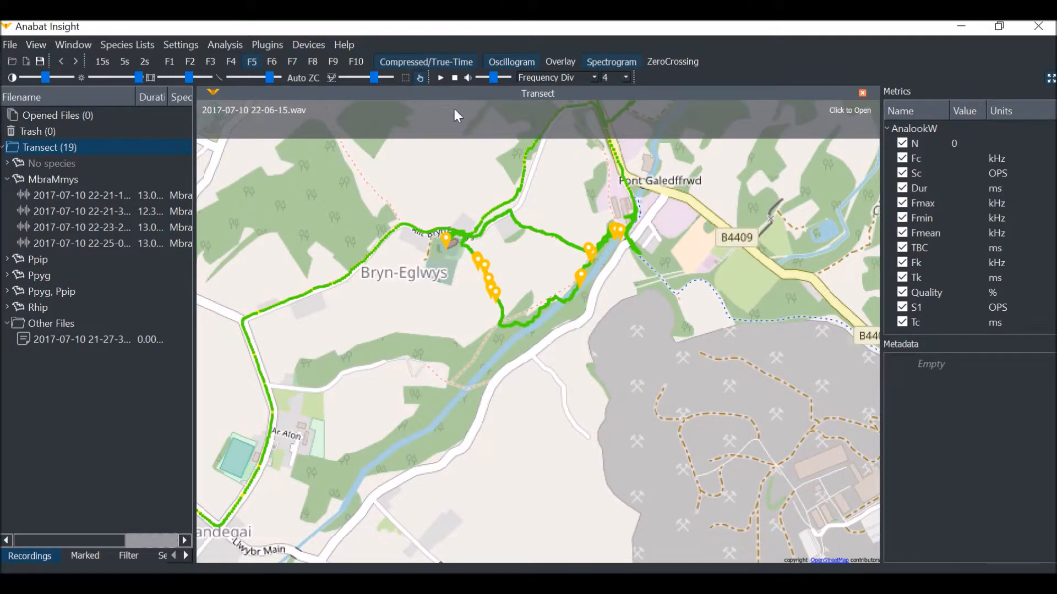
mouse_move(499, 108)
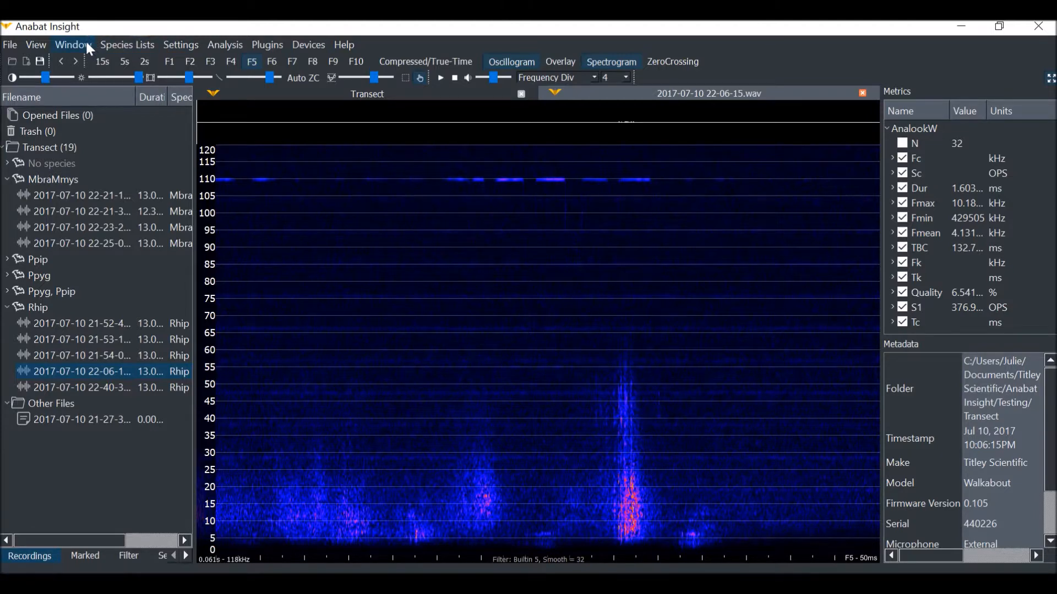
mouse_move(99, 105)
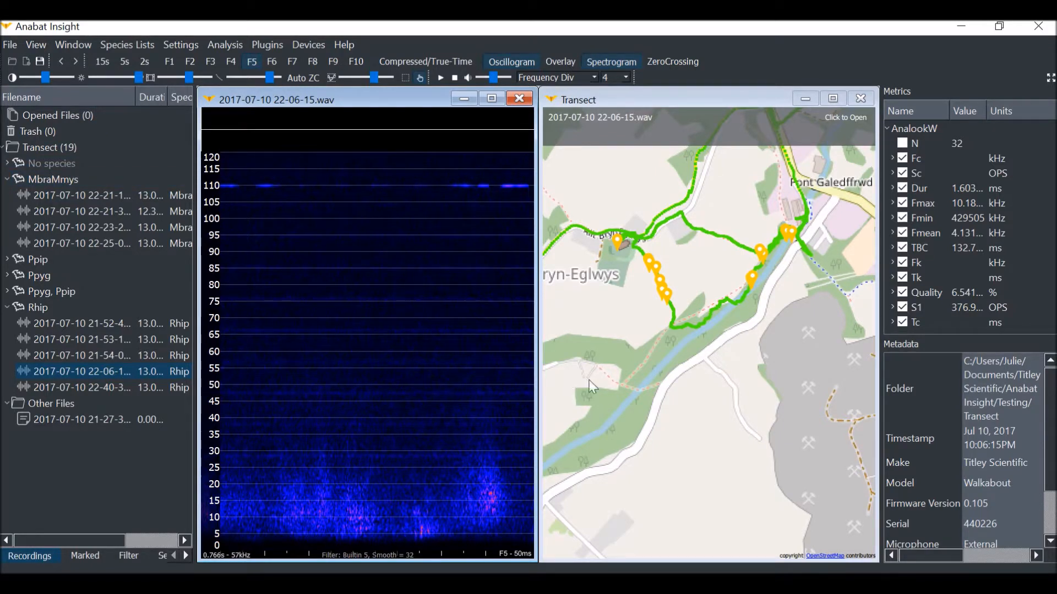
mouse_move(861, 99)
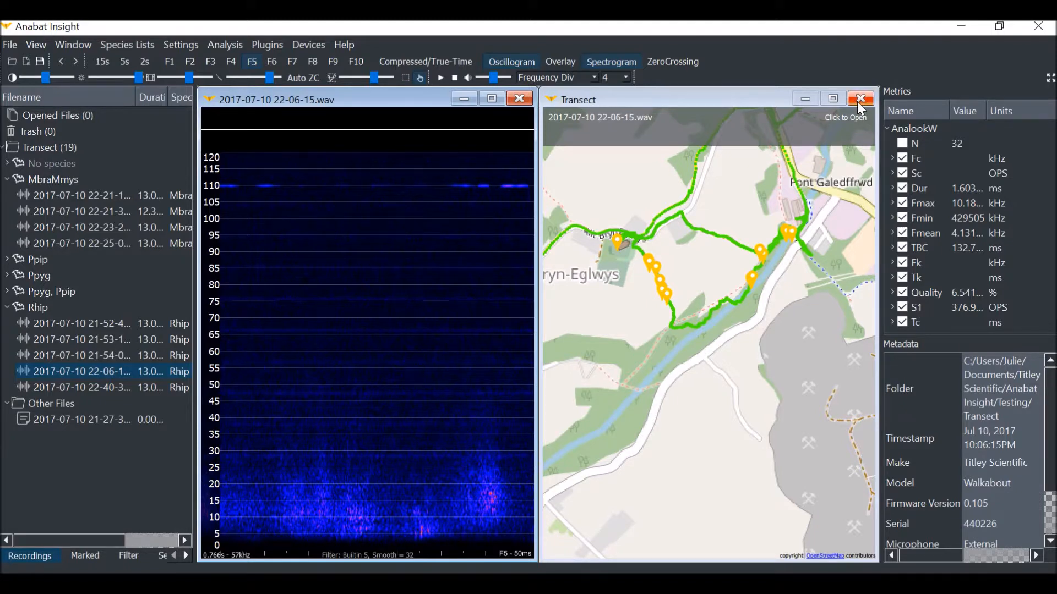
click(860, 99)
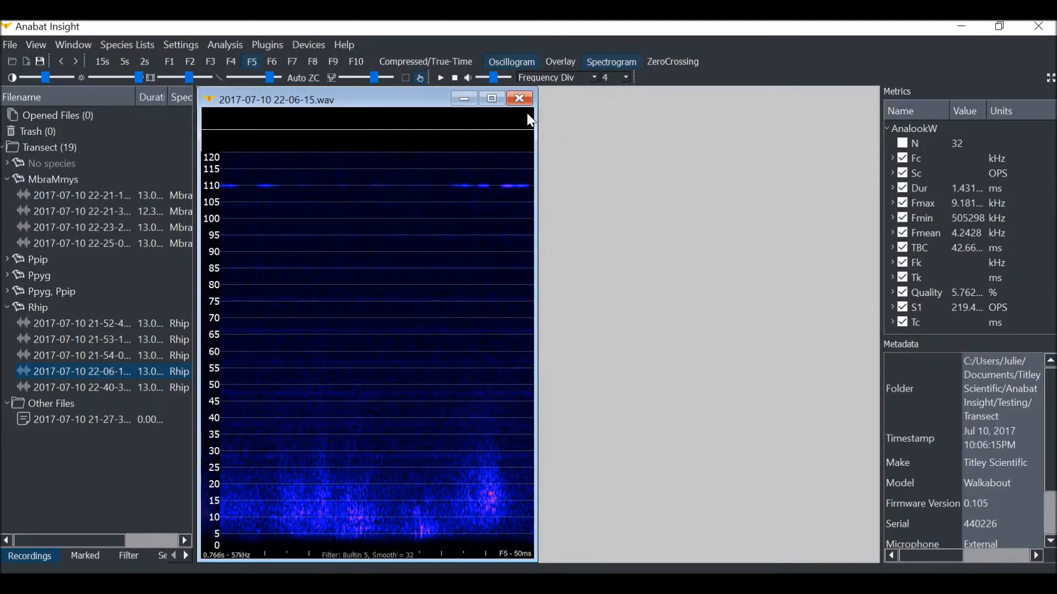
Close the recording and generate a KML Map report with Recordings set to All
click(520, 99)
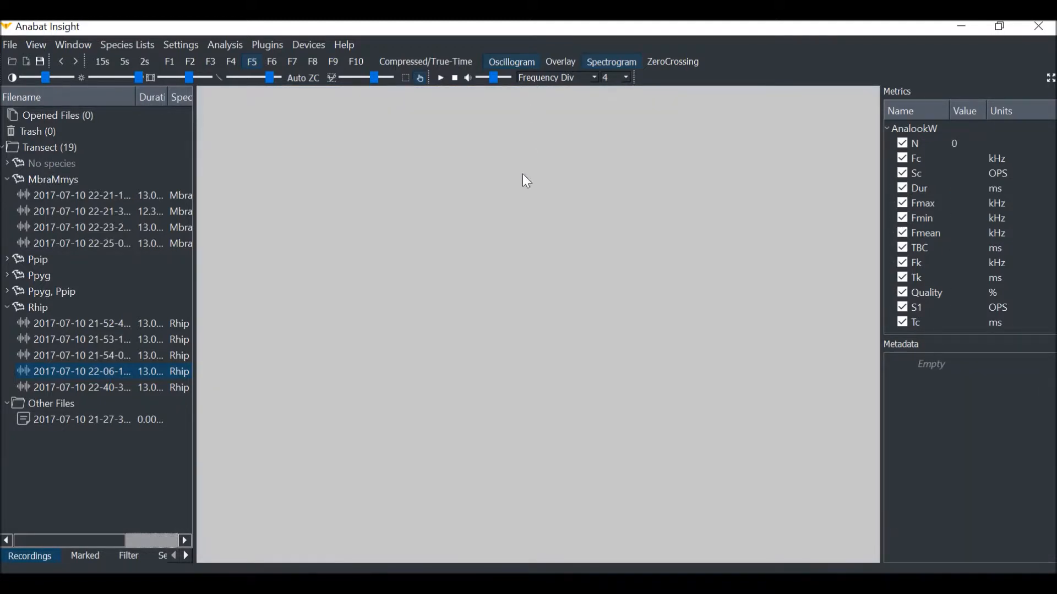
mouse_move(505, 241)
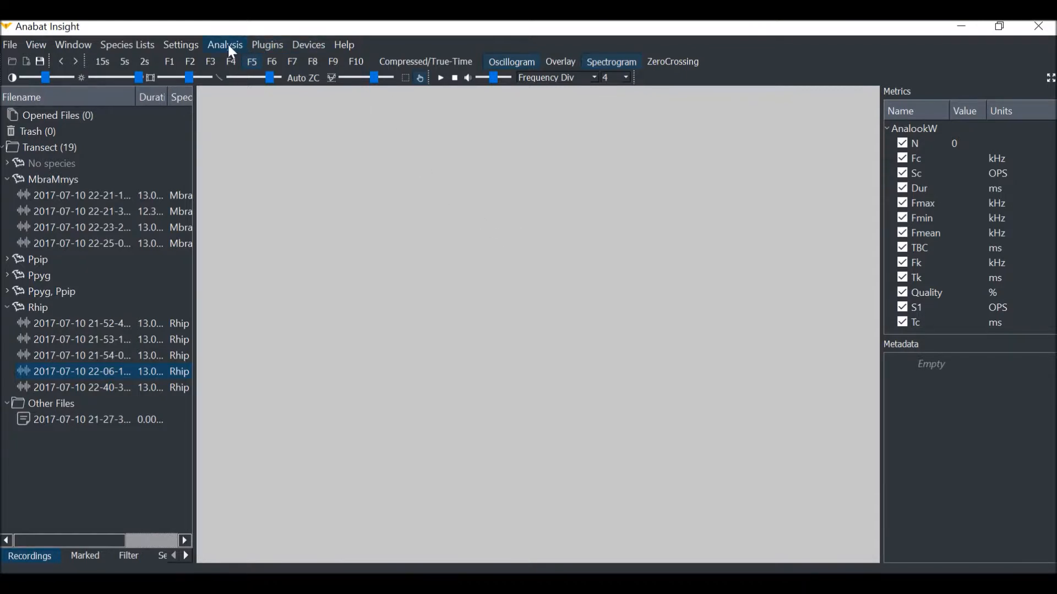
click(225, 44)
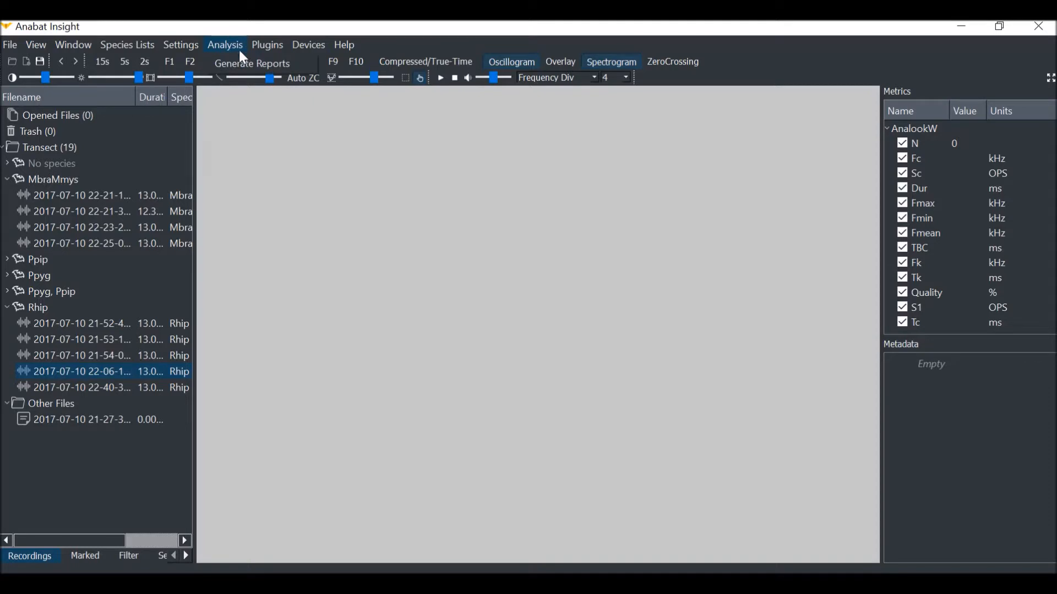
click(252, 64)
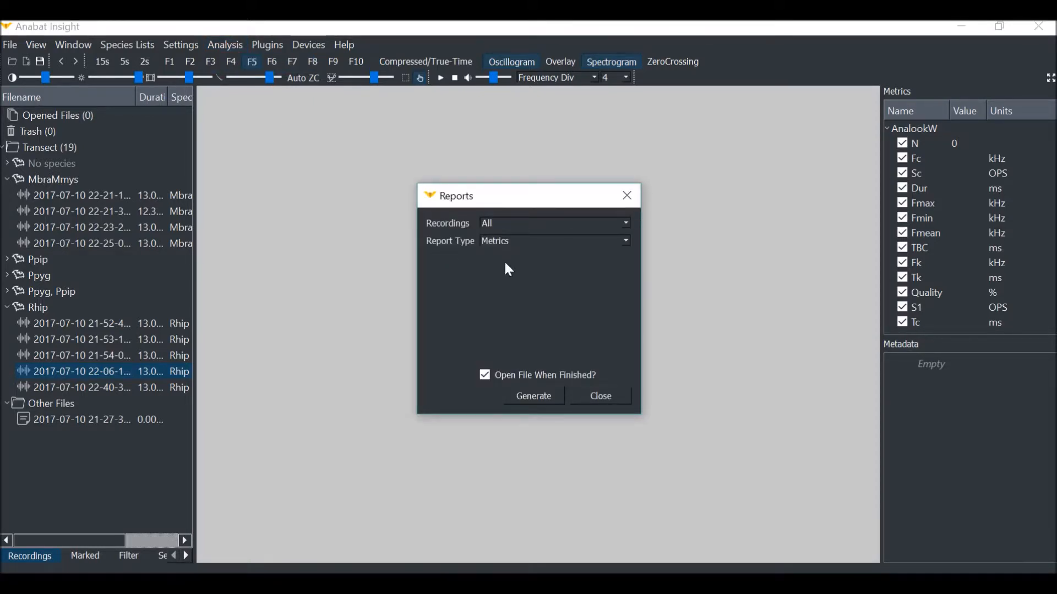
click(624, 223)
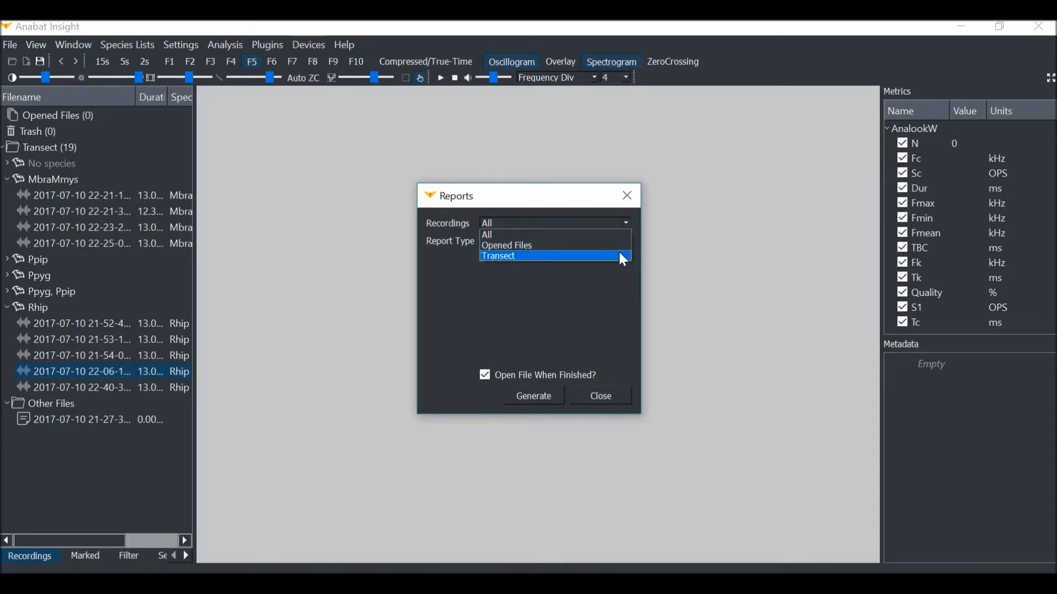
click(486, 234)
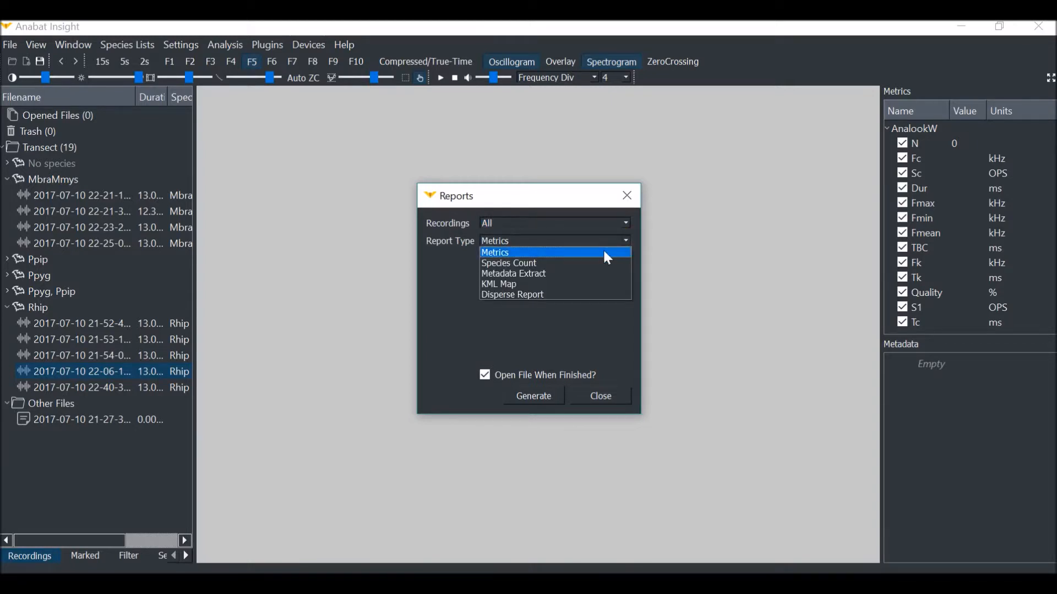
mouse_move(590, 288)
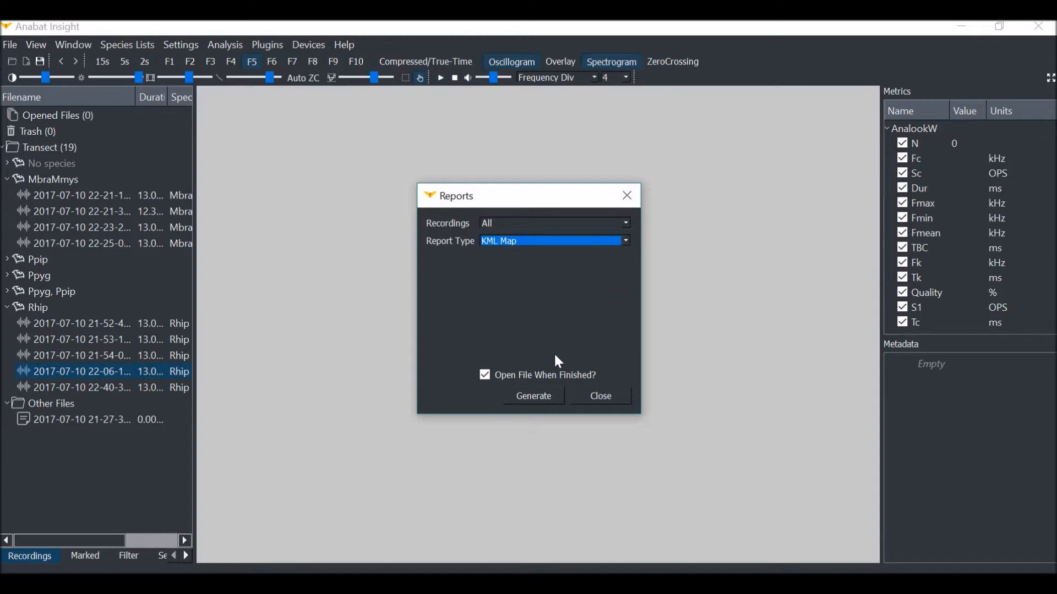
mouse_move(552, 403)
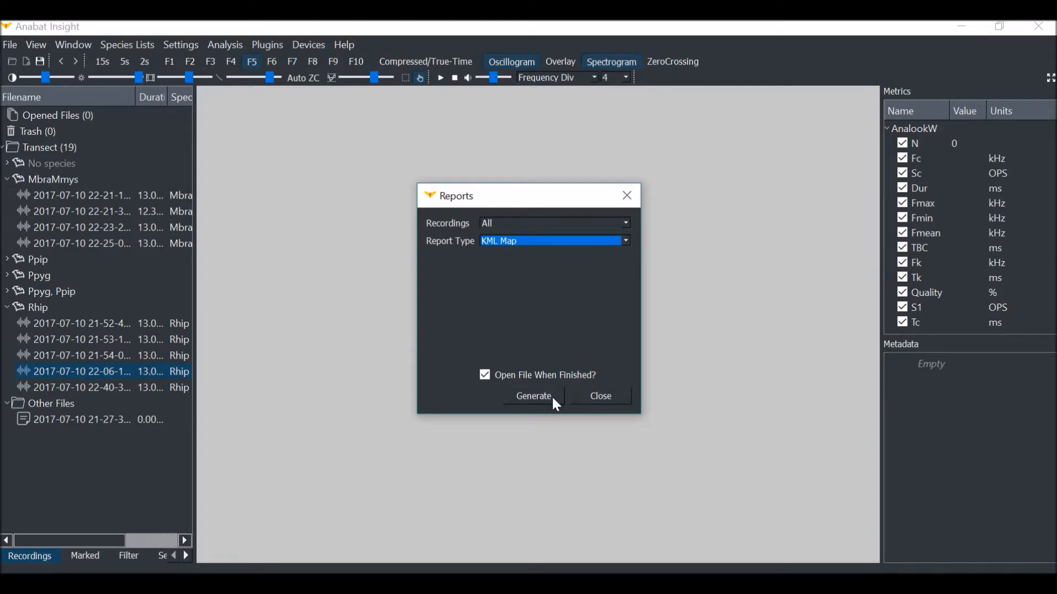
click(533, 397)
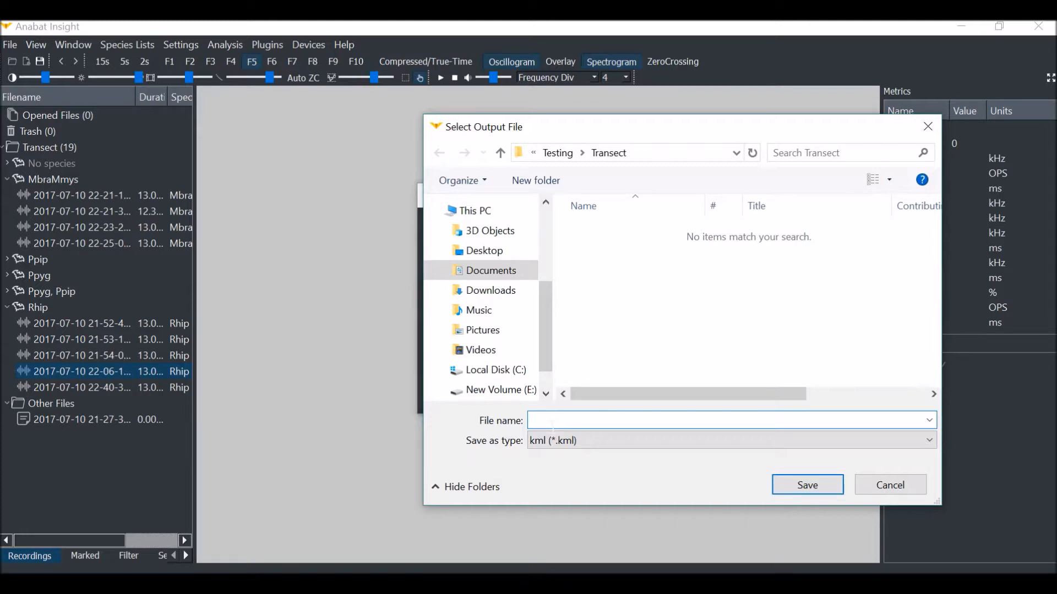
Save the KML report as 'GPS Locations' in the Transect folder
text(GPS Loca)
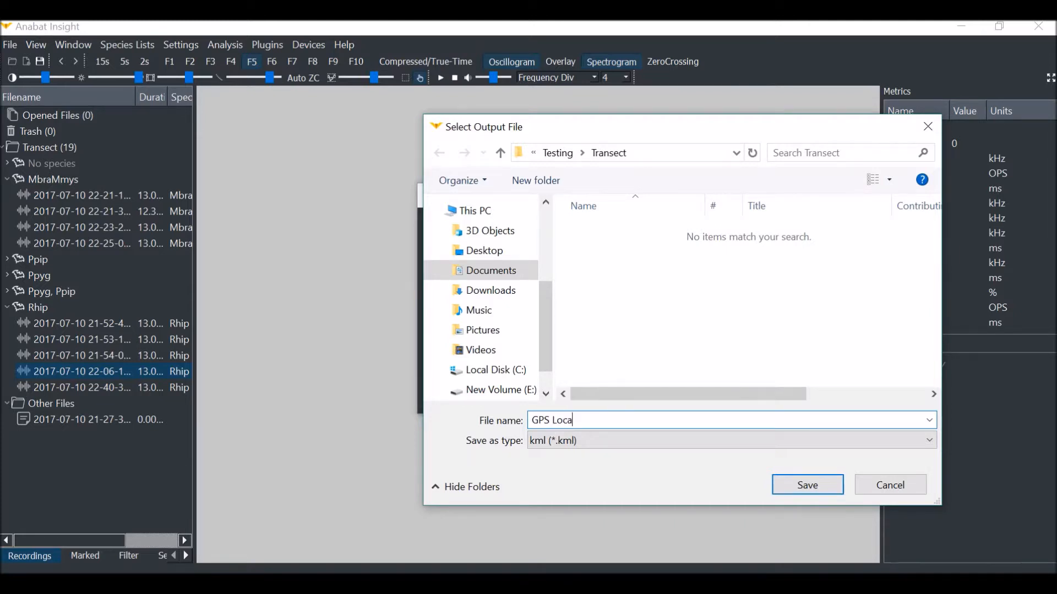
text(tions)
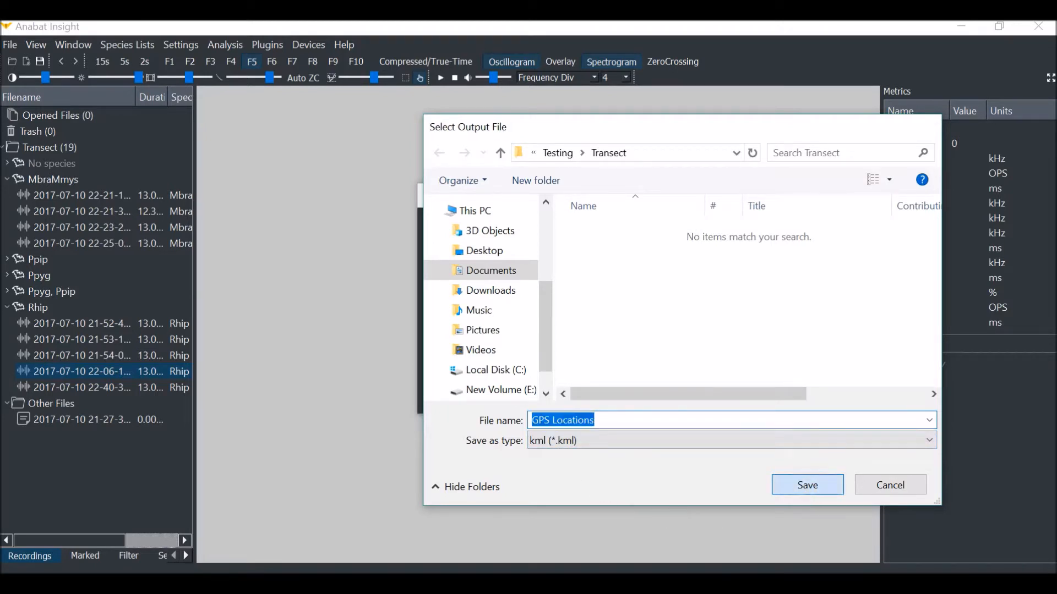
click(807, 485)
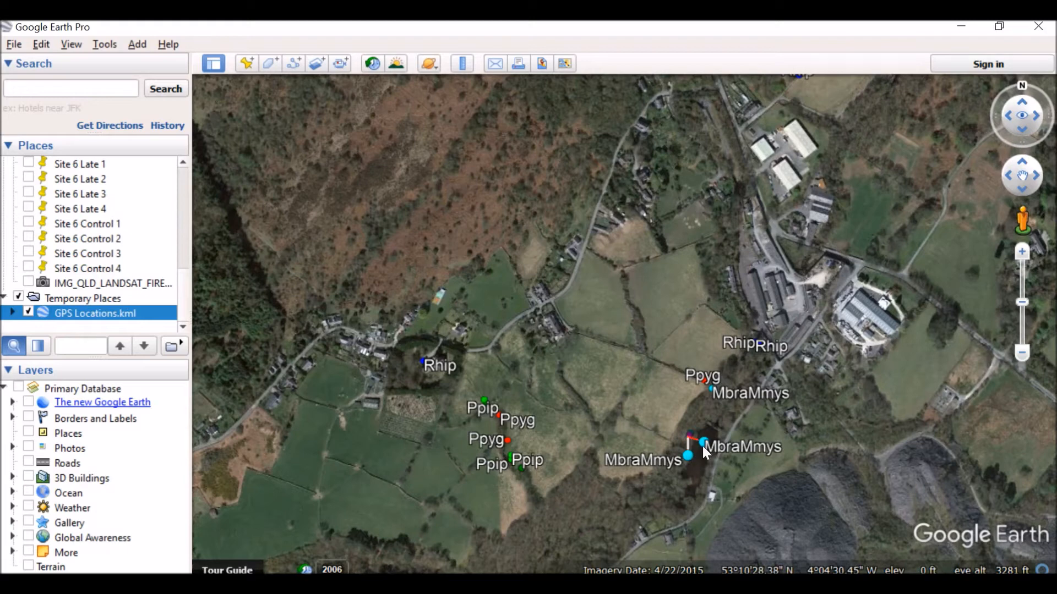
View a MbraMmys placemark's time, position, file and device details, then close the balloon
click(688, 456)
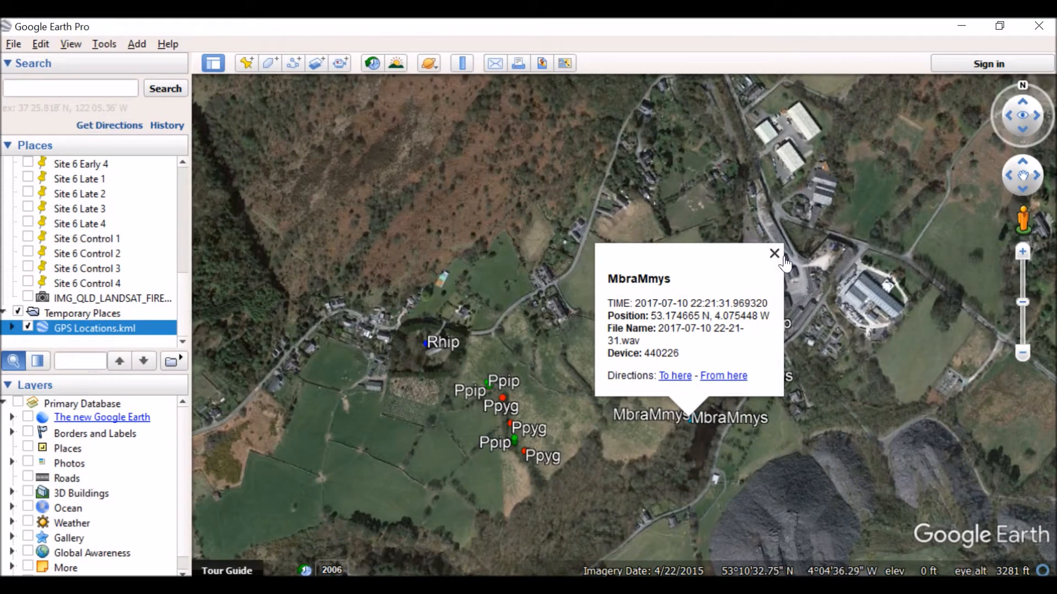
click(775, 254)
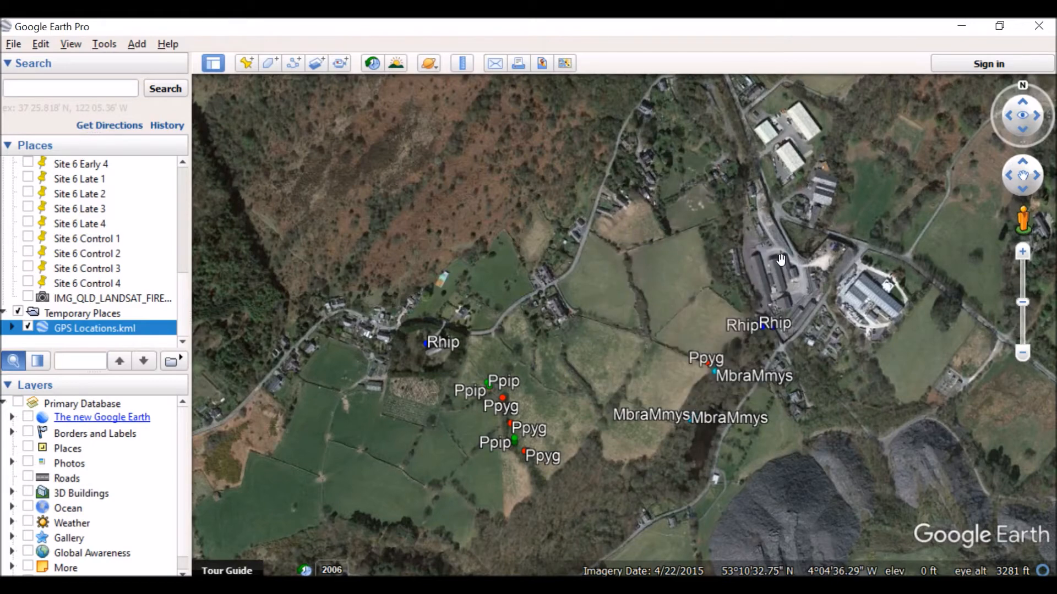